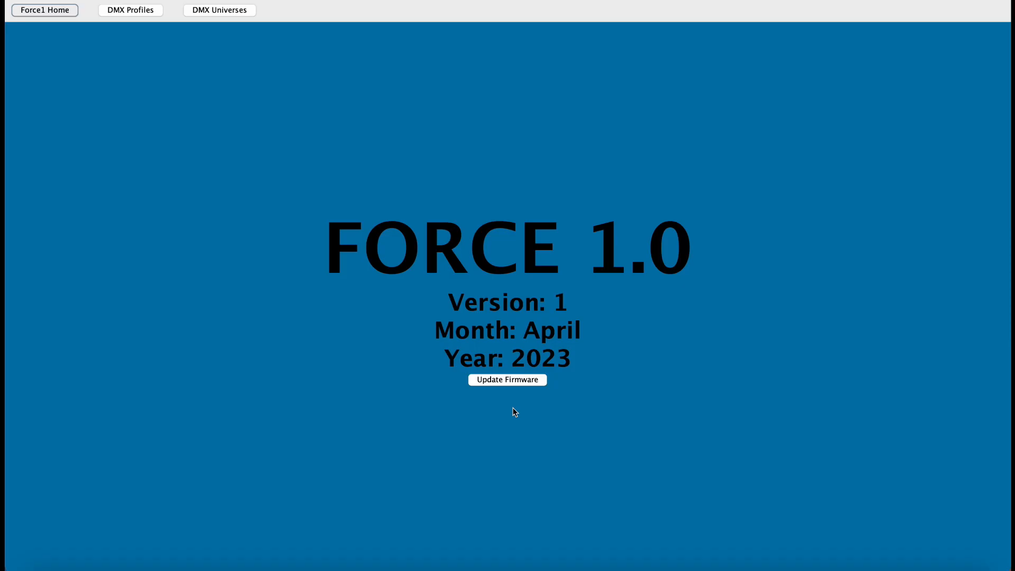
mouse_move(176, 137)
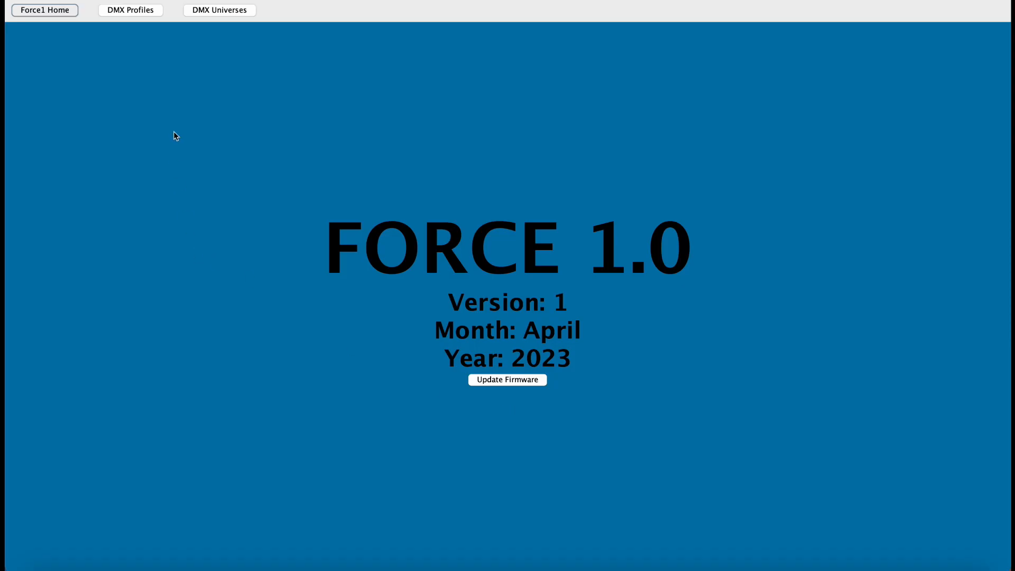
Show the DMX Profiles list with the four existing fixture profiles.
click(130, 10)
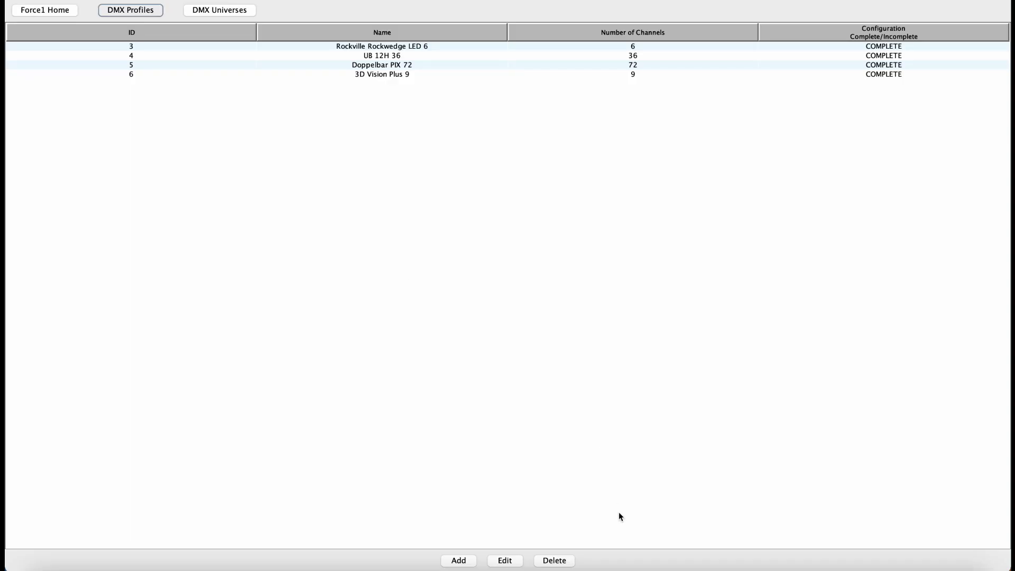
Create a new profile 'Intimidator Spot 360 14' with 14 channels and lighting element type NONE.
click(458, 560)
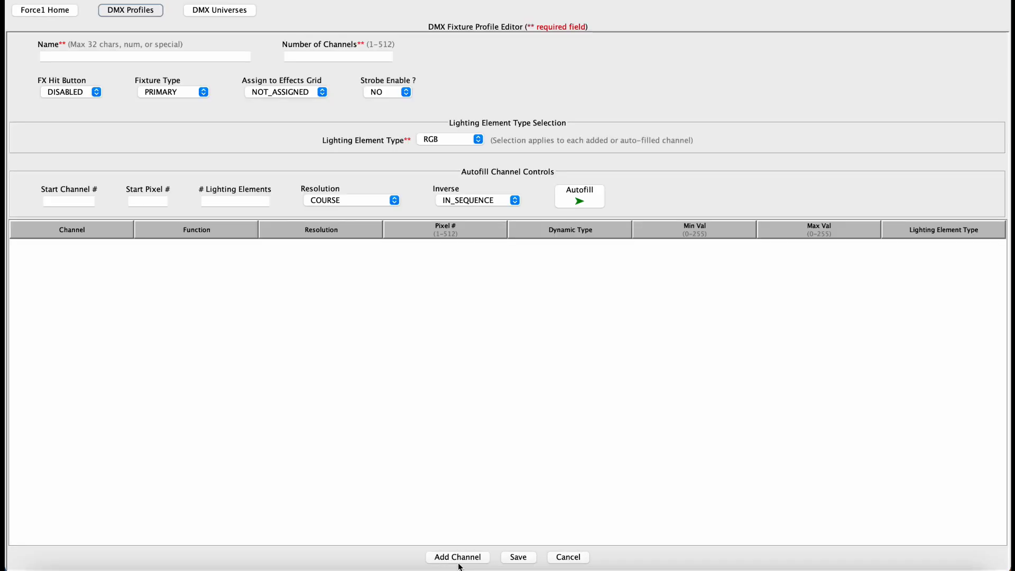
click(143, 56)
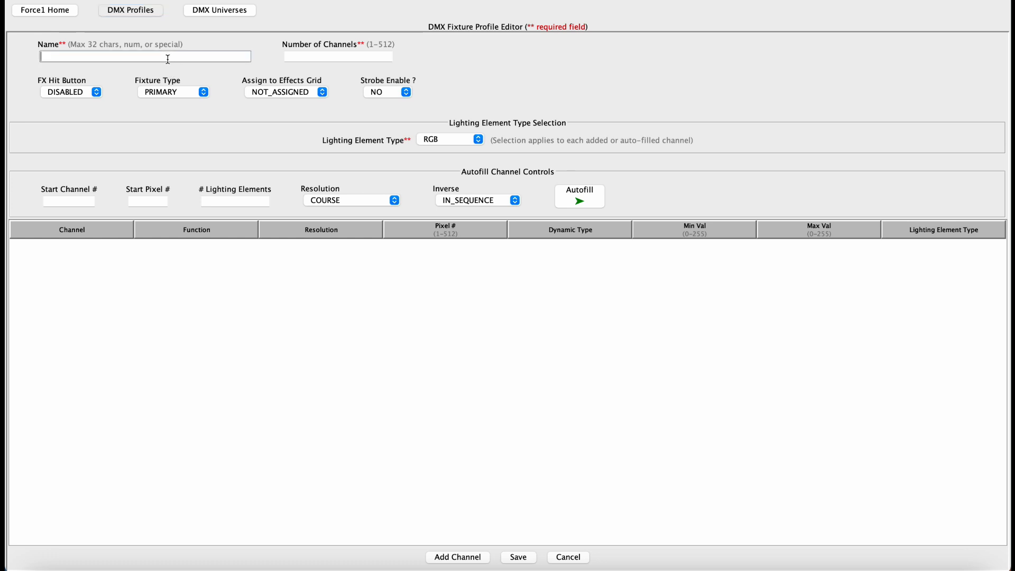
text(Intimidator Spot 360)
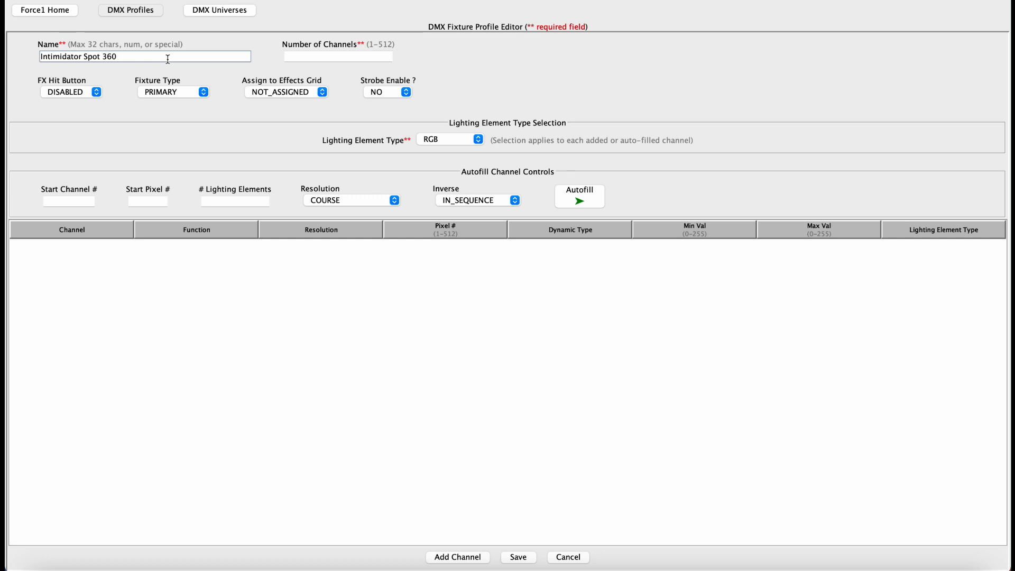
text(14)
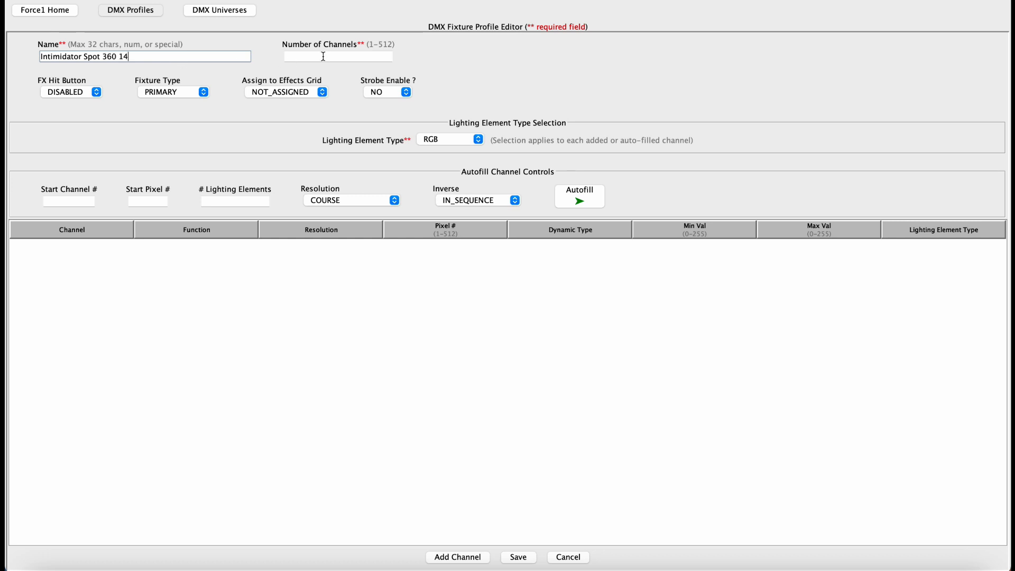
text(14)
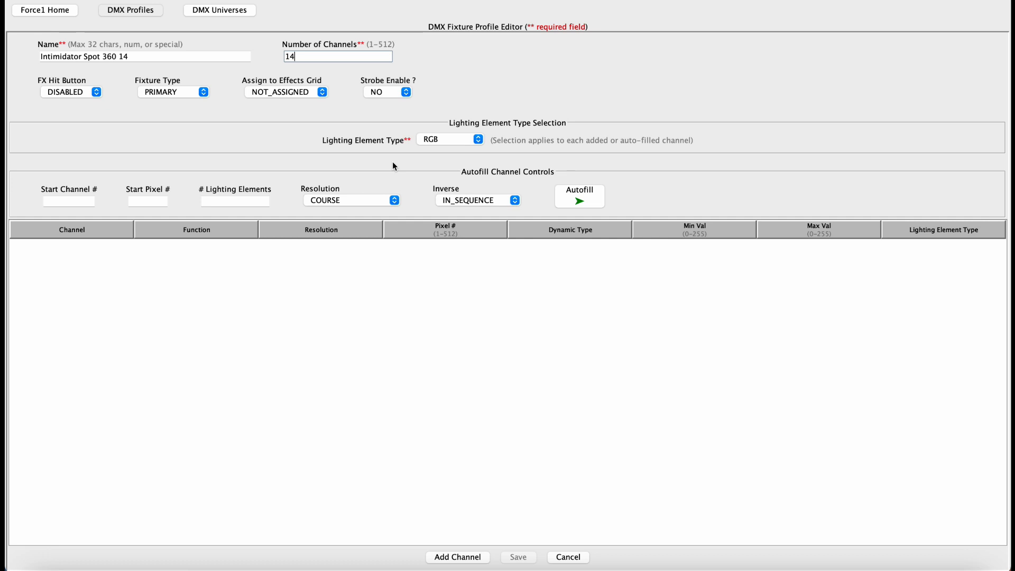
mouse_move(480, 146)
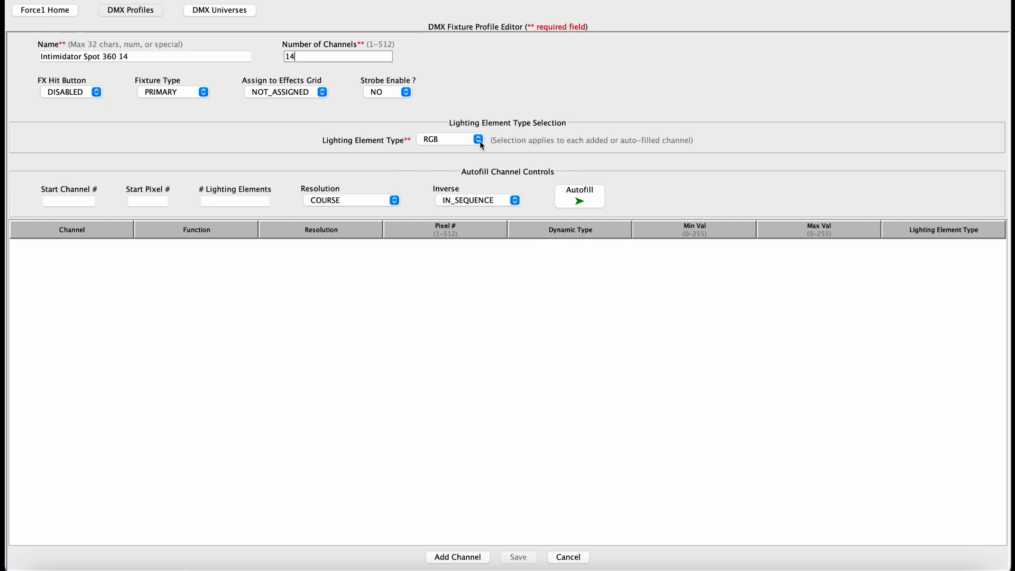
click(478, 139)
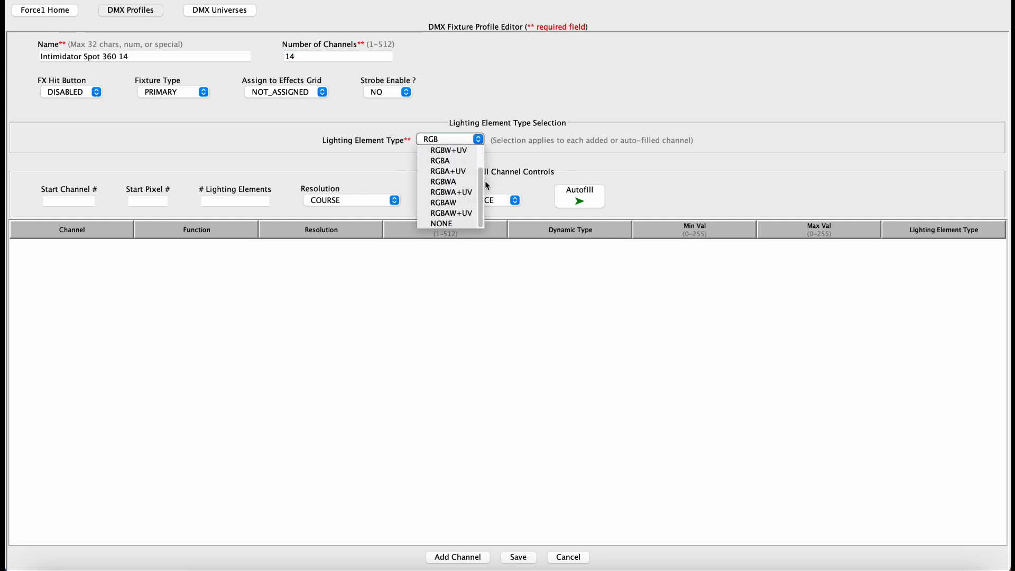
click(441, 223)
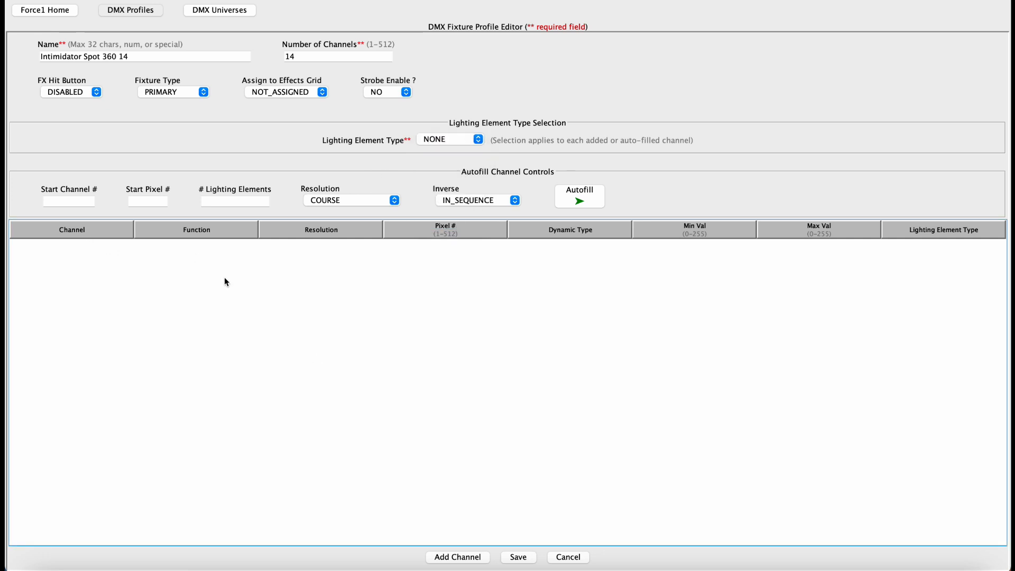
Add channel 1 as Pan at coarse resolution, then add a second Pan channel row.
click(457, 557)
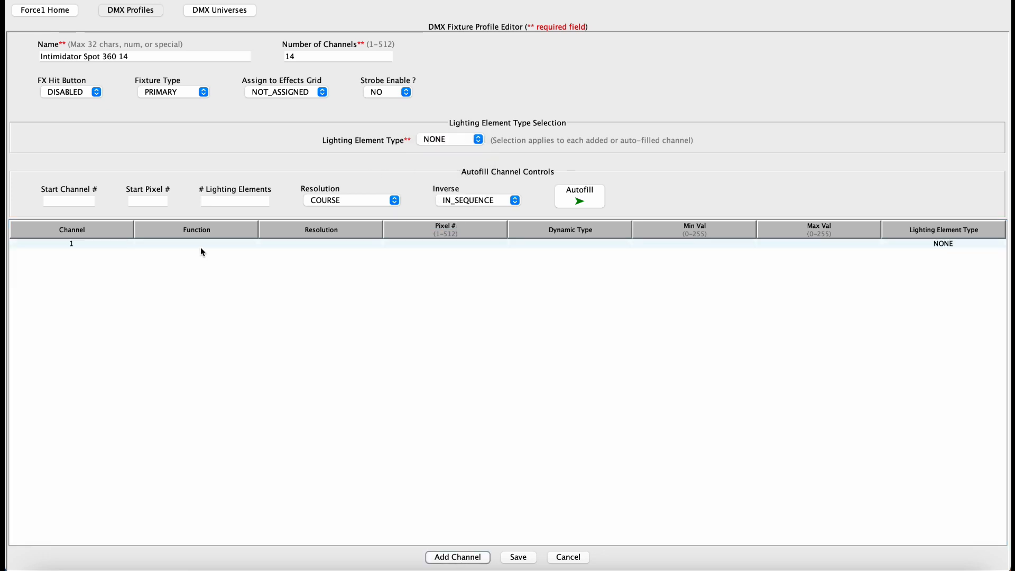
click(196, 244)
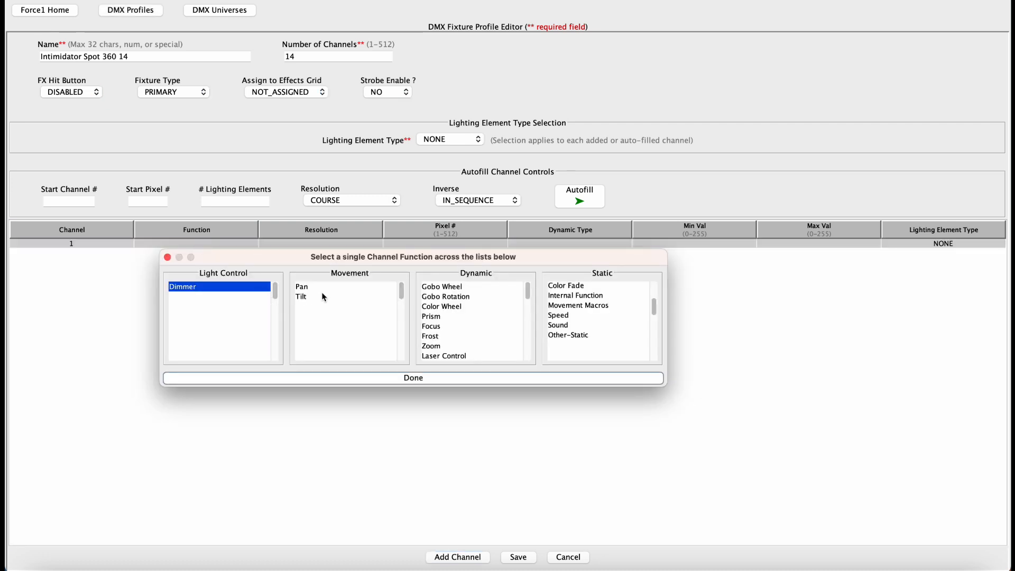
click(302, 286)
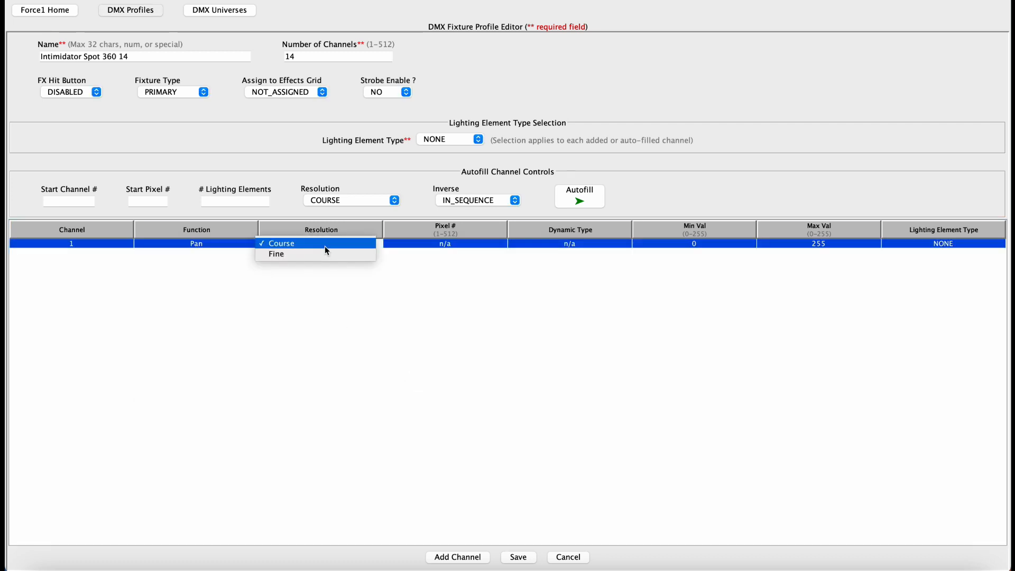
mouse_move(293, 246)
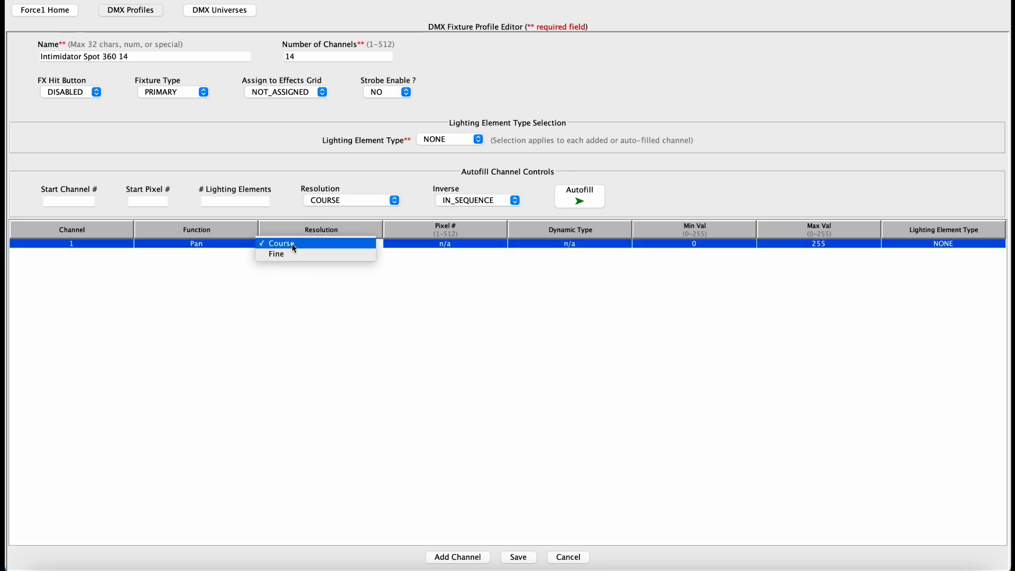
click(278, 243)
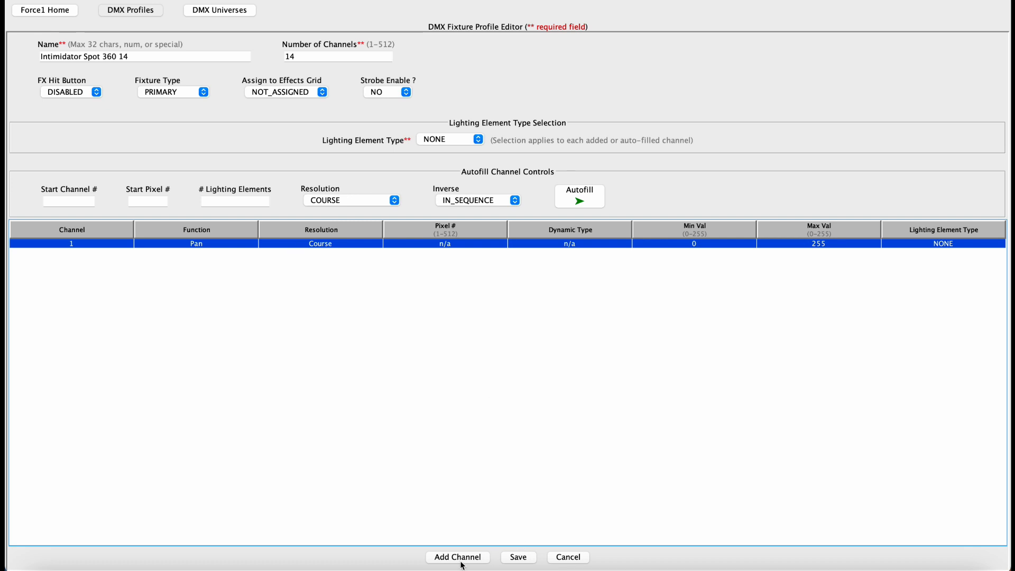
click(456, 557)
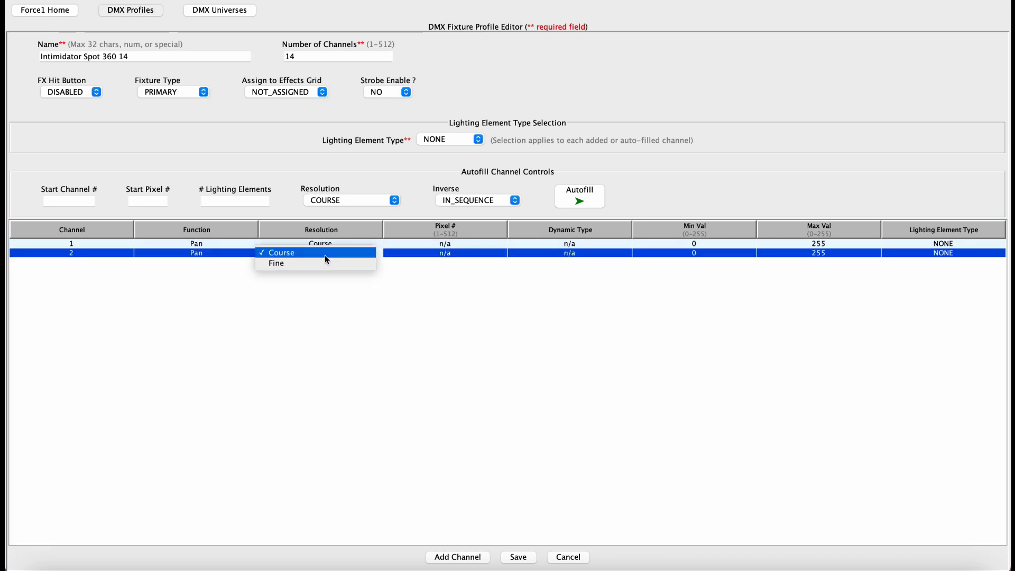
Make channel 2 fine Pan, then add Tilt channels 3 (coarse) and 4 (fine).
click(276, 264)
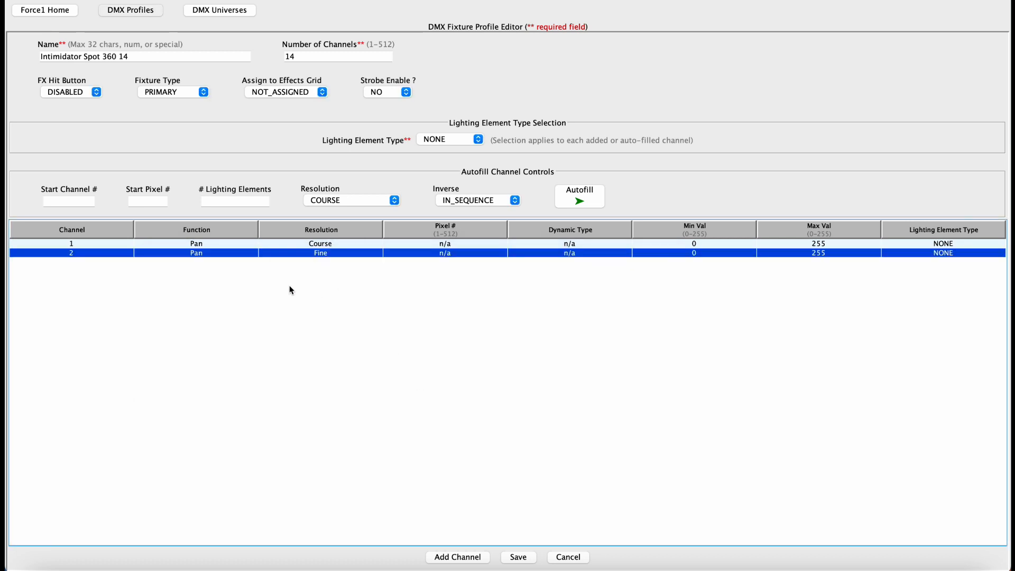
mouse_move(388, 398)
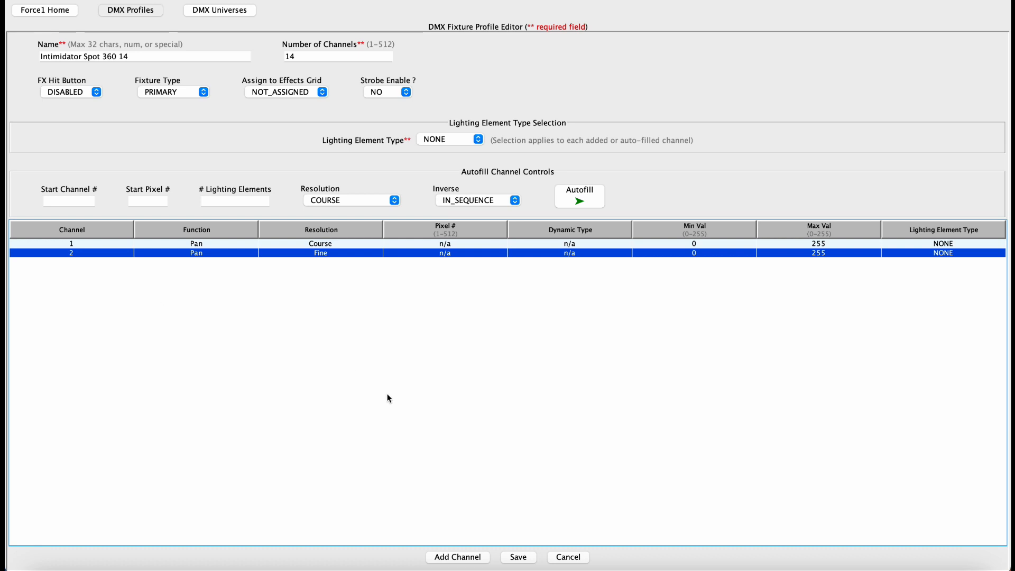
click(457, 557)
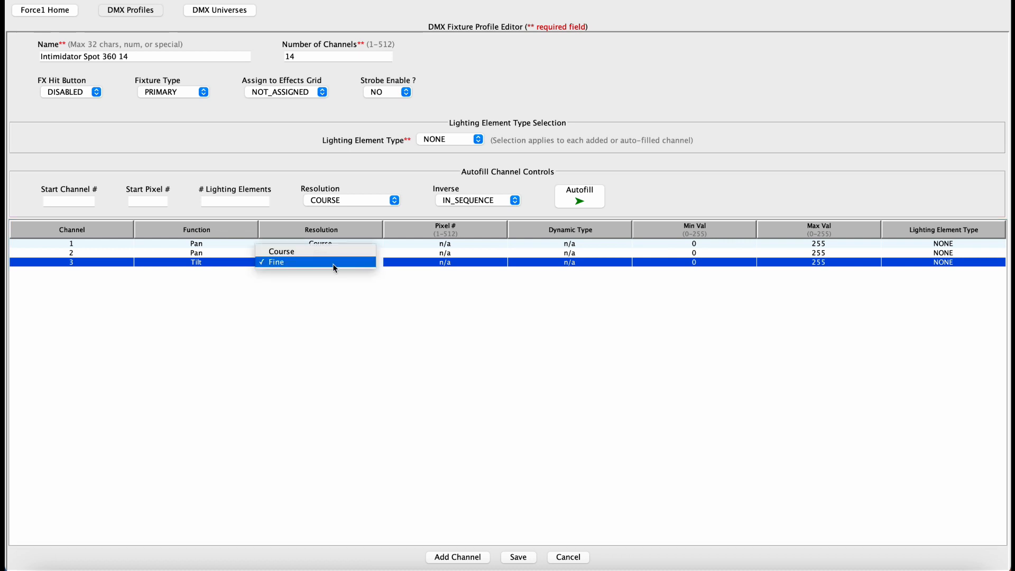
click(281, 252)
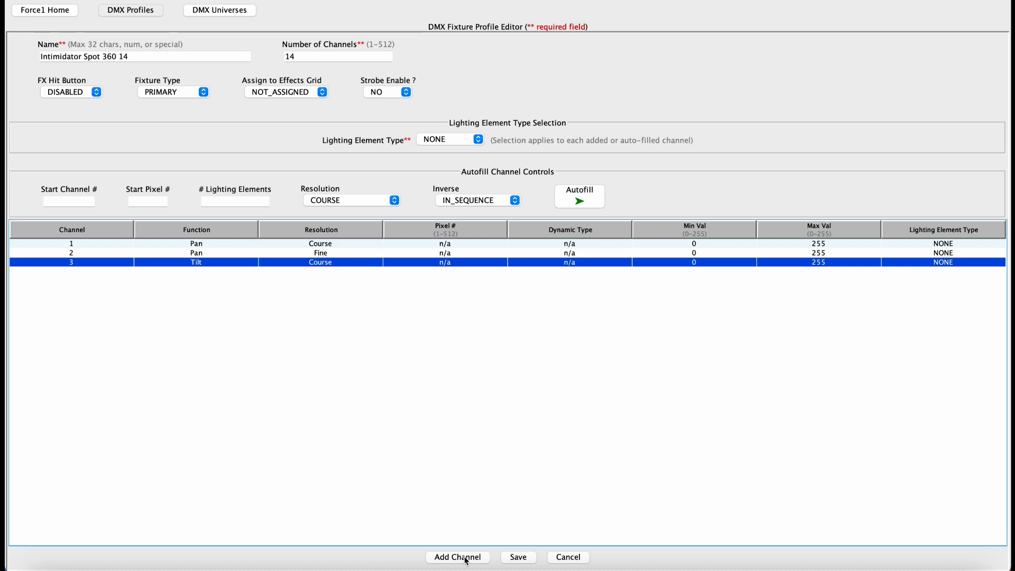
click(458, 557)
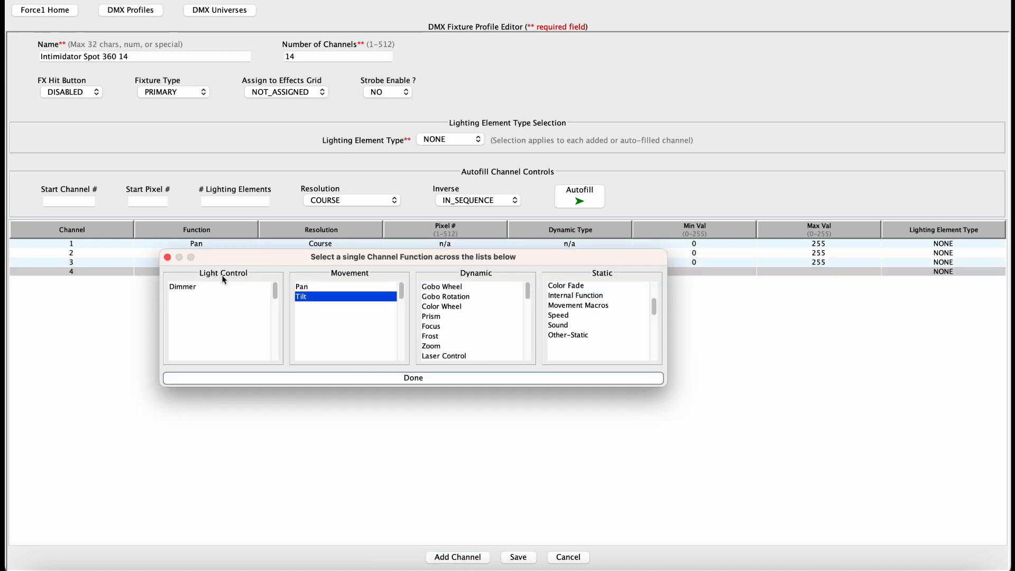
click(412, 377)
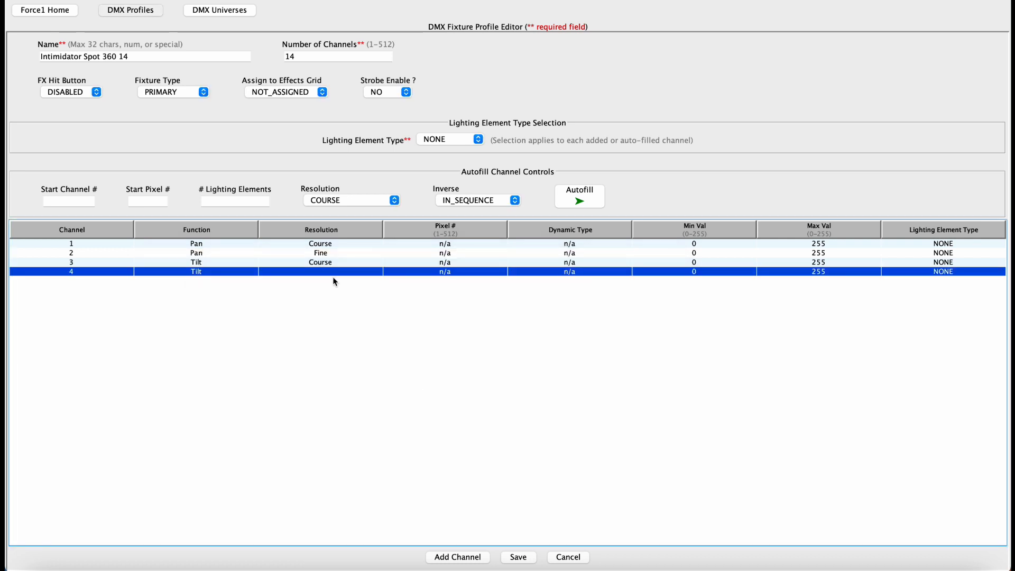
click(319, 272)
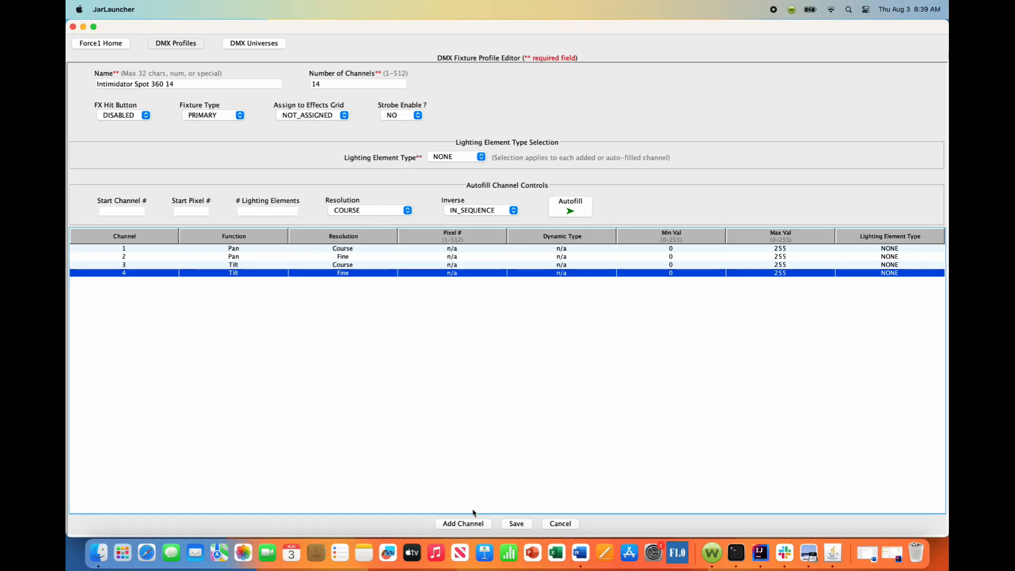
Add channel 5 as a coarse Speed channel from the Static list.
click(461, 523)
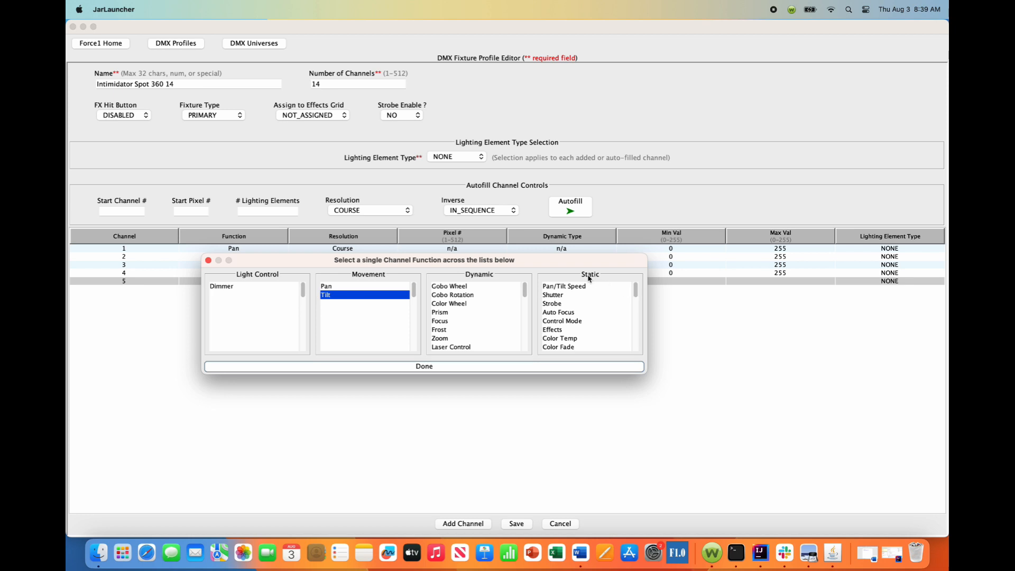
scroll(down, 3)
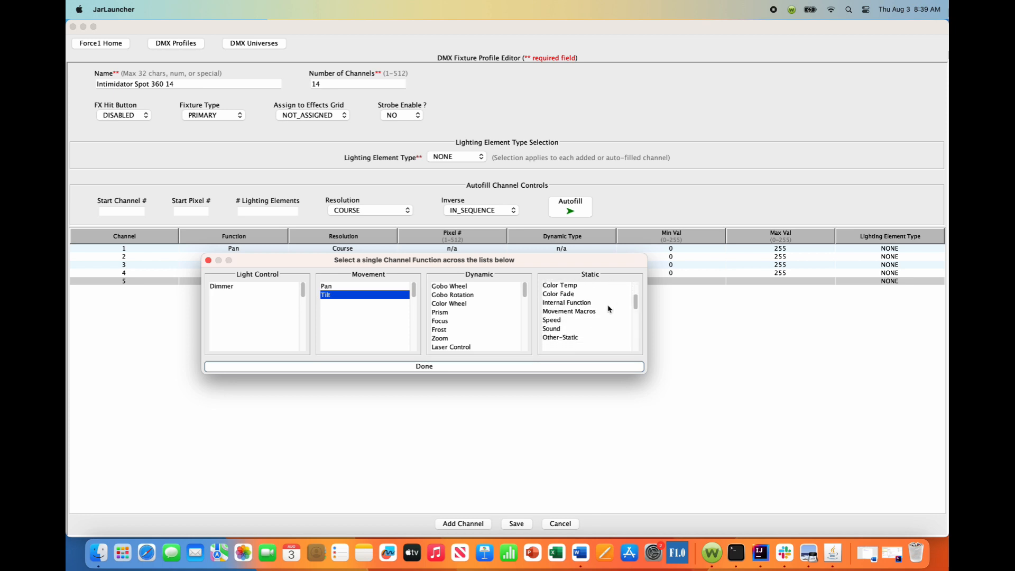
click(423, 366)
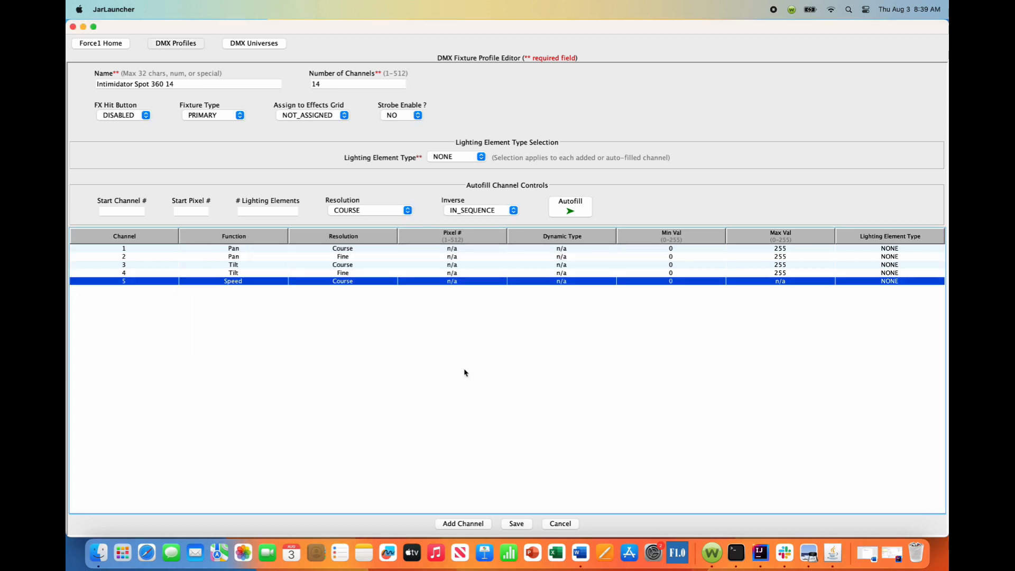
mouse_move(679, 286)
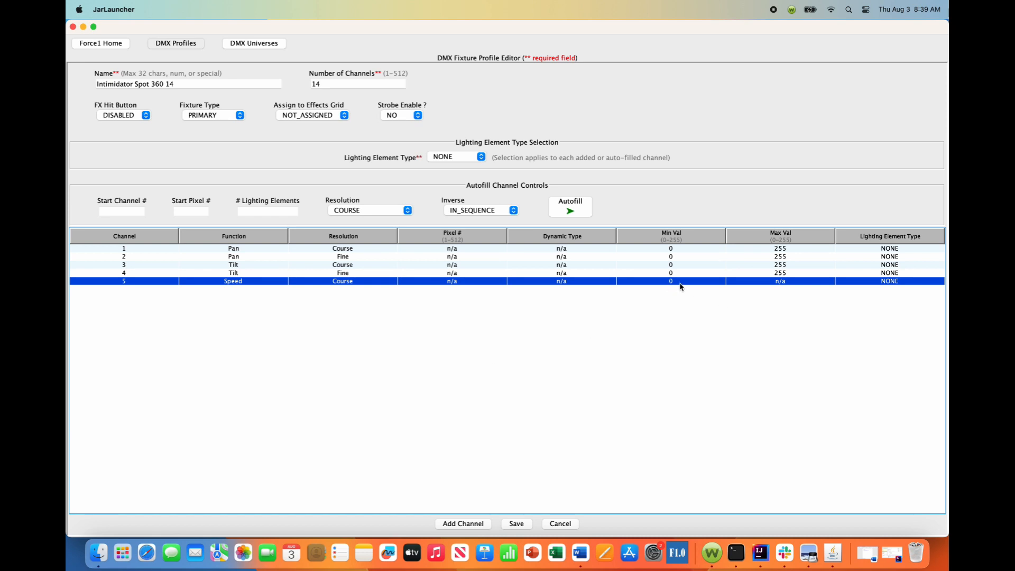
mouse_move(670, 288)
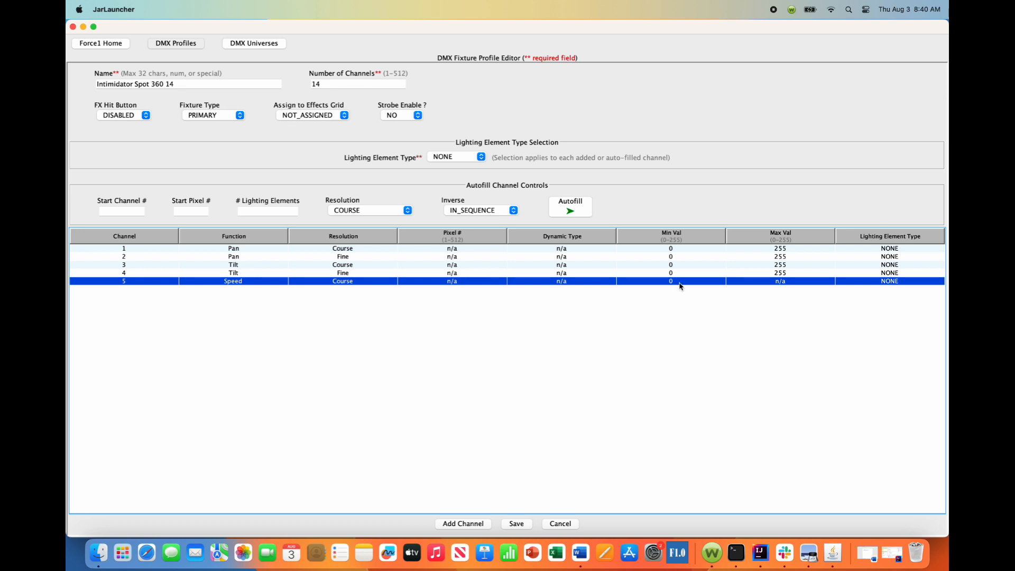
mouse_move(677, 286)
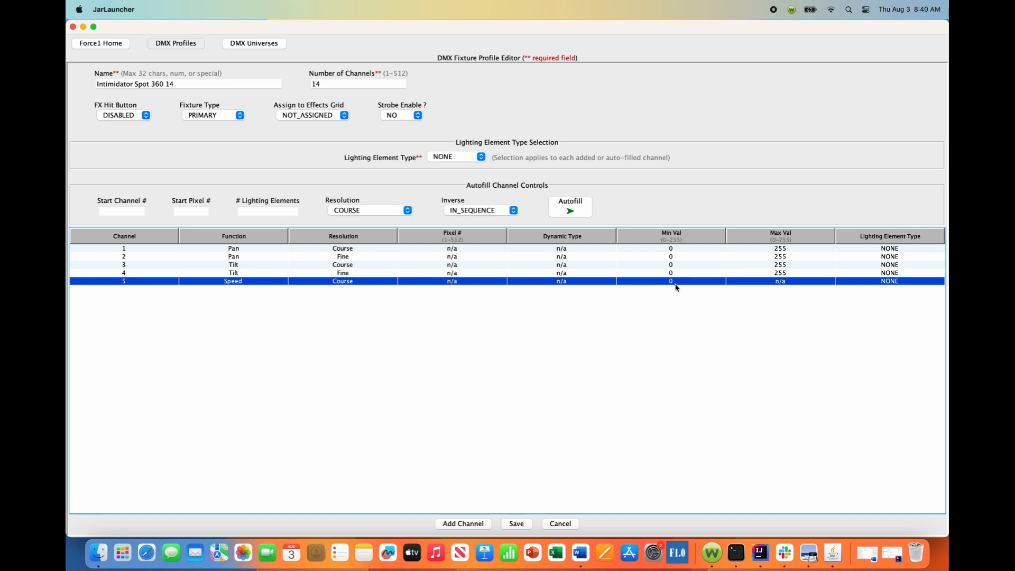
mouse_move(348, 379)
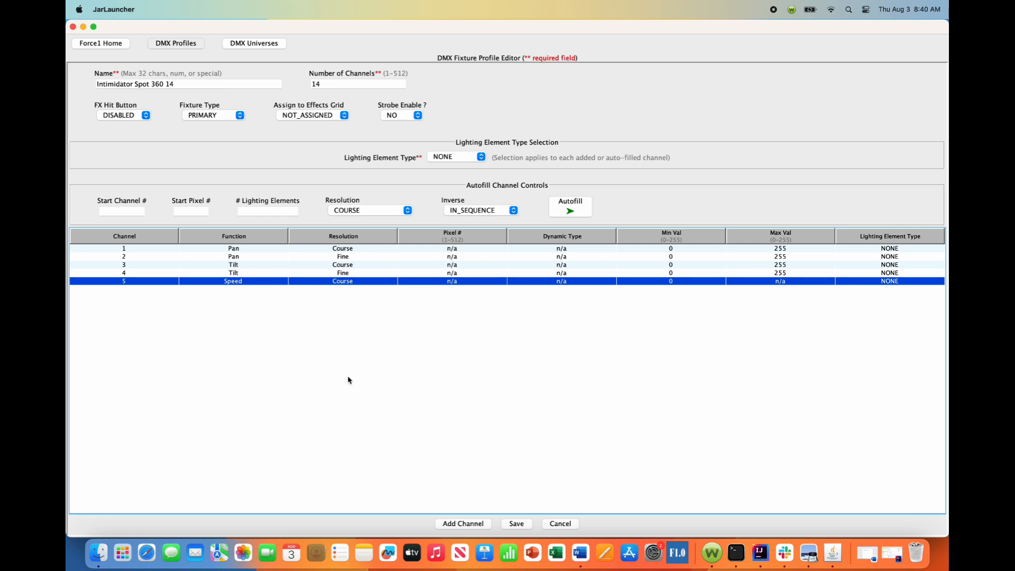
mouse_move(506, 493)
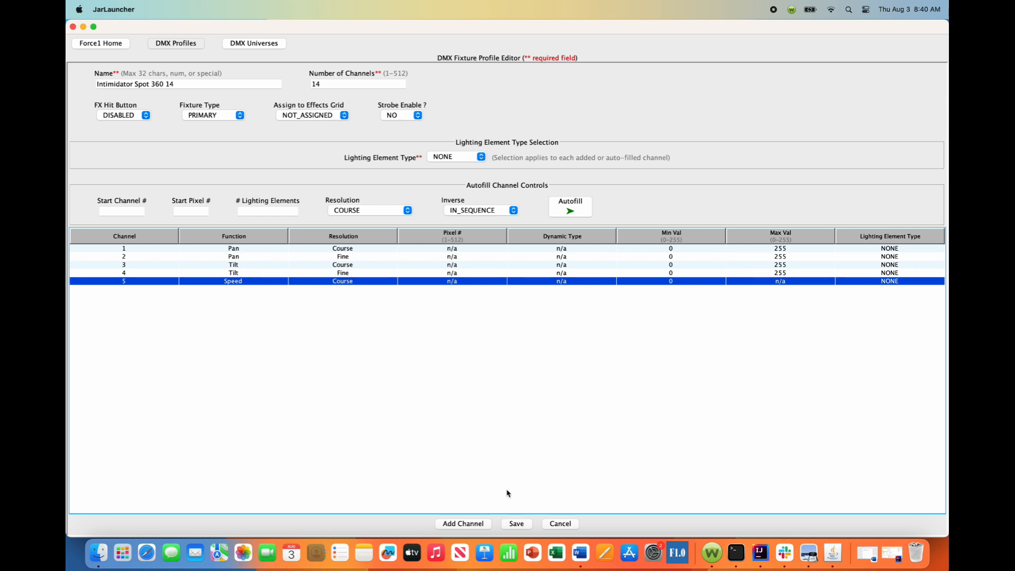
Add channel 6 as a coarse Color Wheel with maximum value 64.
click(462, 523)
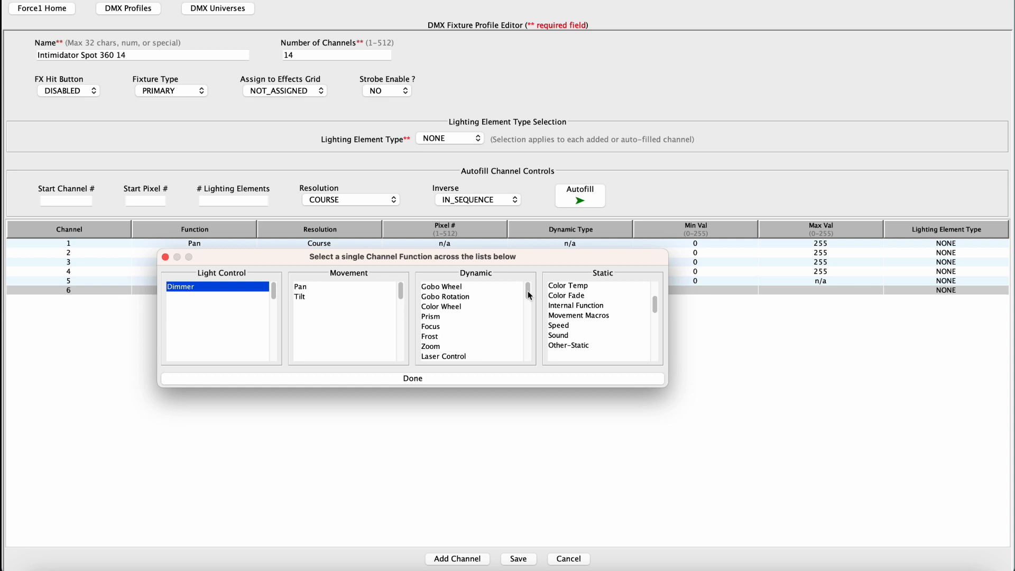
mouse_move(454, 286)
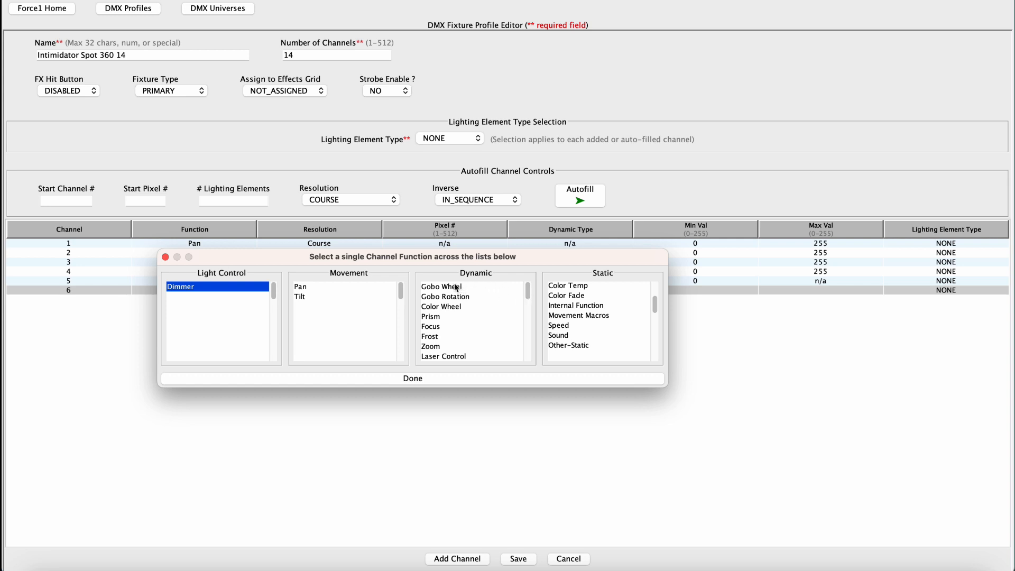
click(440, 305)
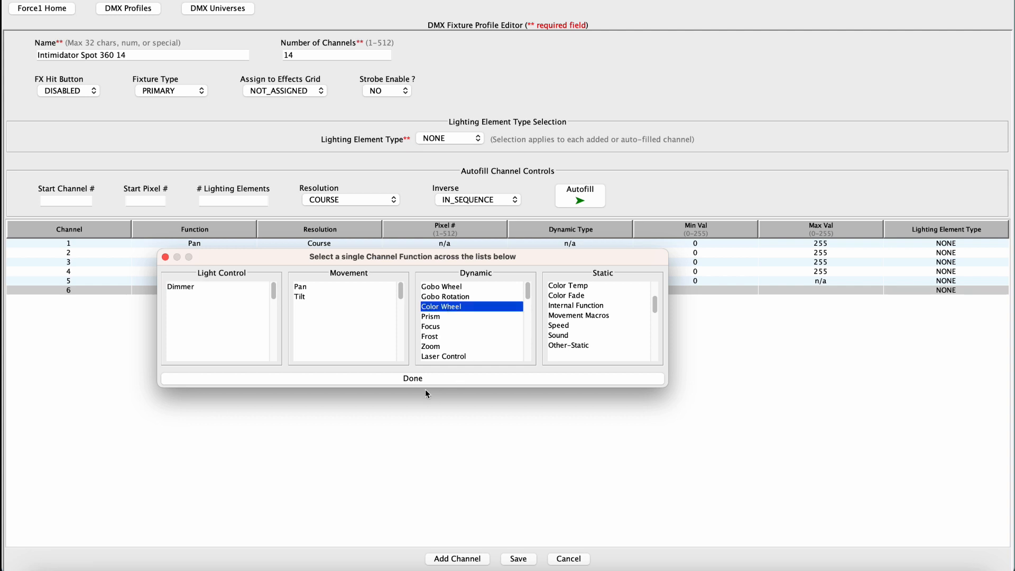
click(412, 378)
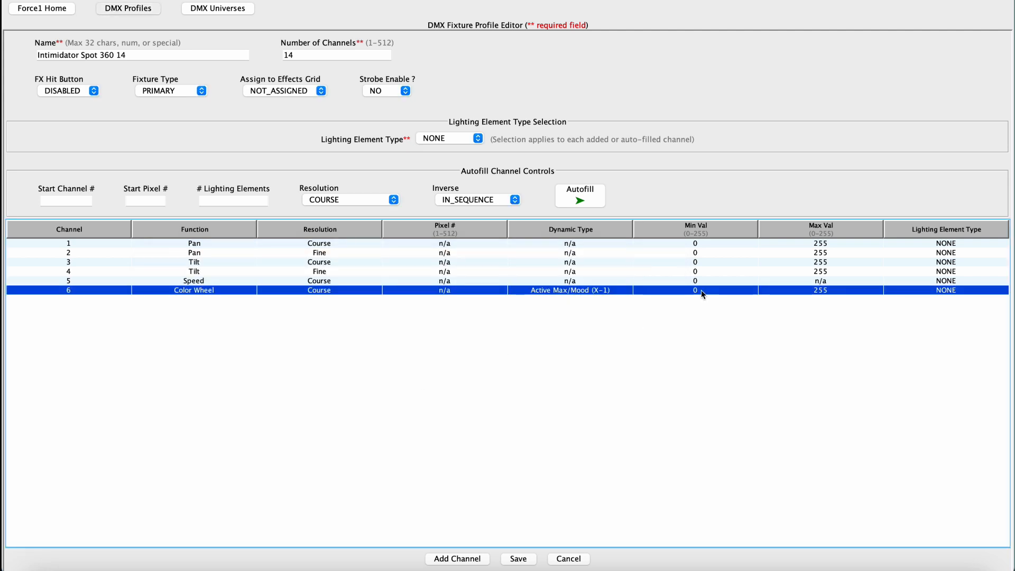
mouse_move(803, 298)
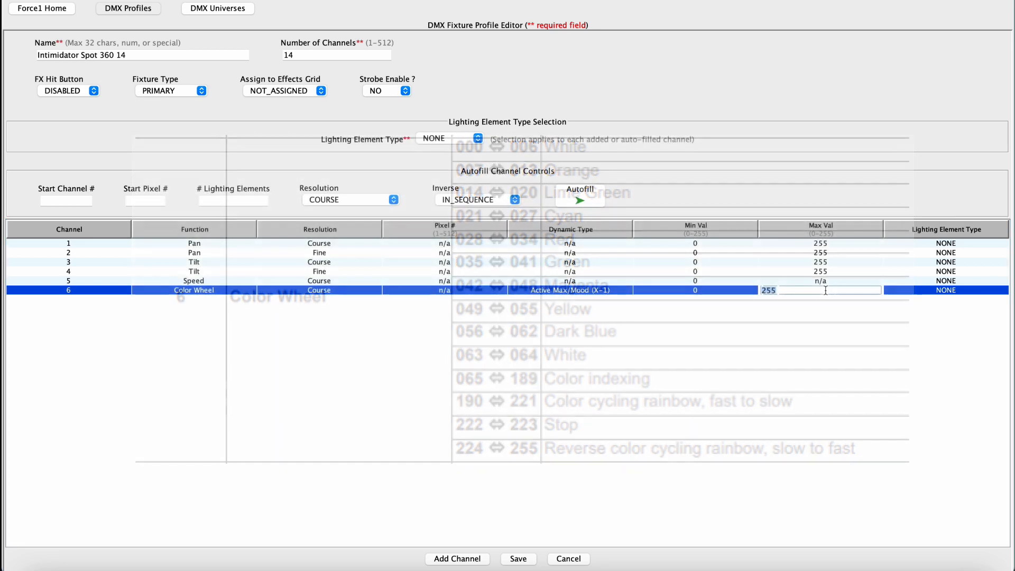
text(64)
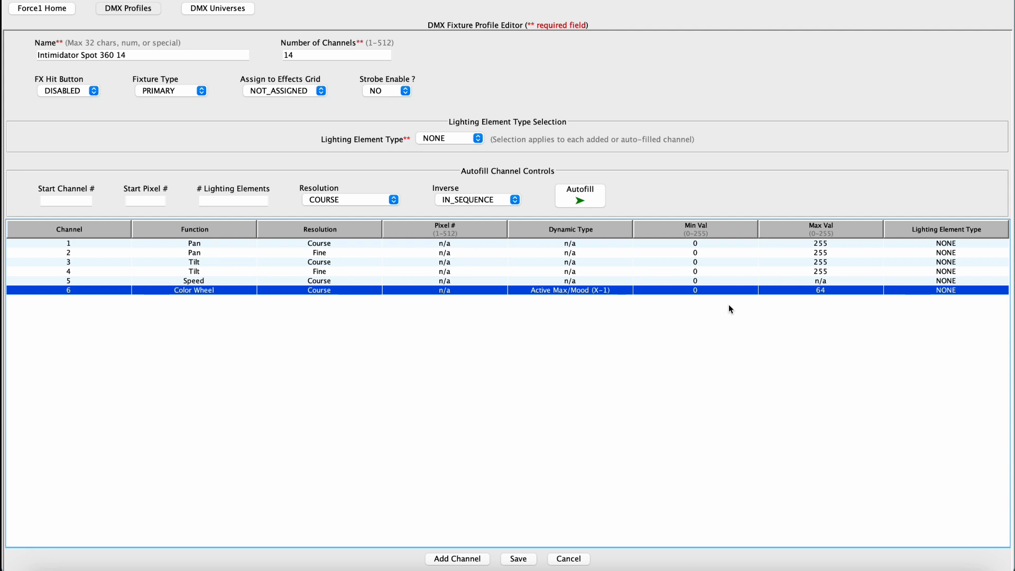
mouse_move(630, 302)
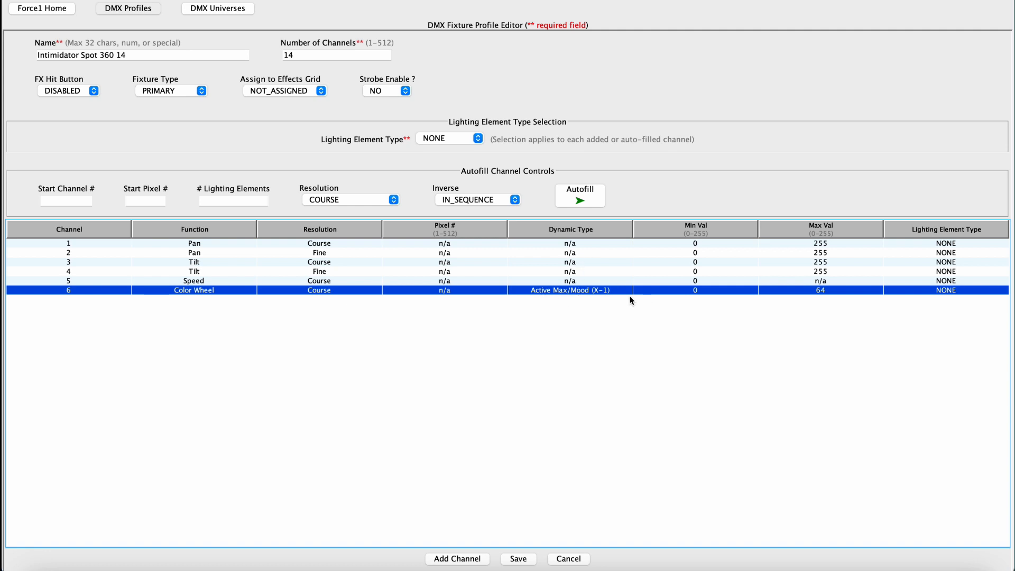
click(568, 289)
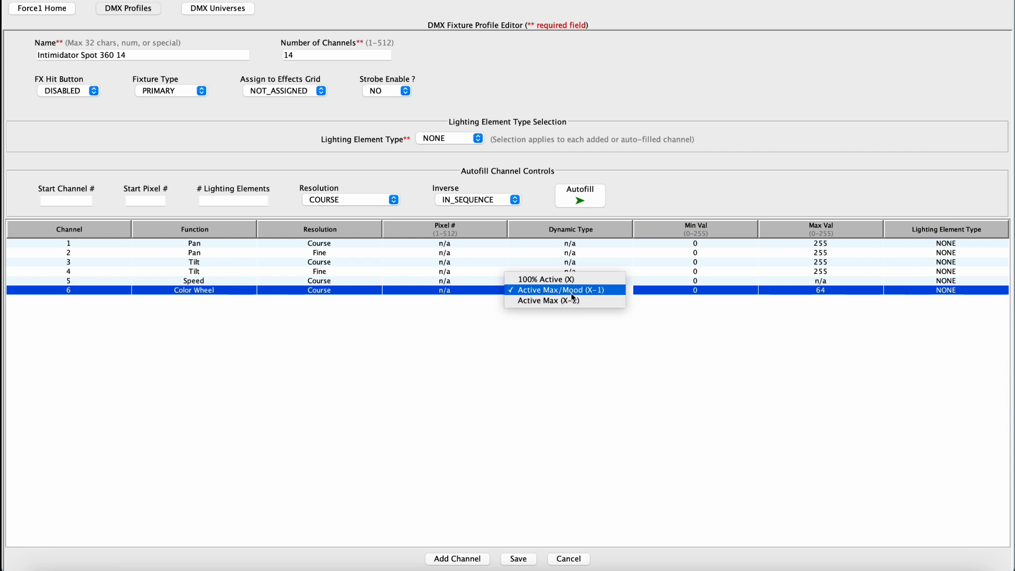
mouse_move(560, 300)
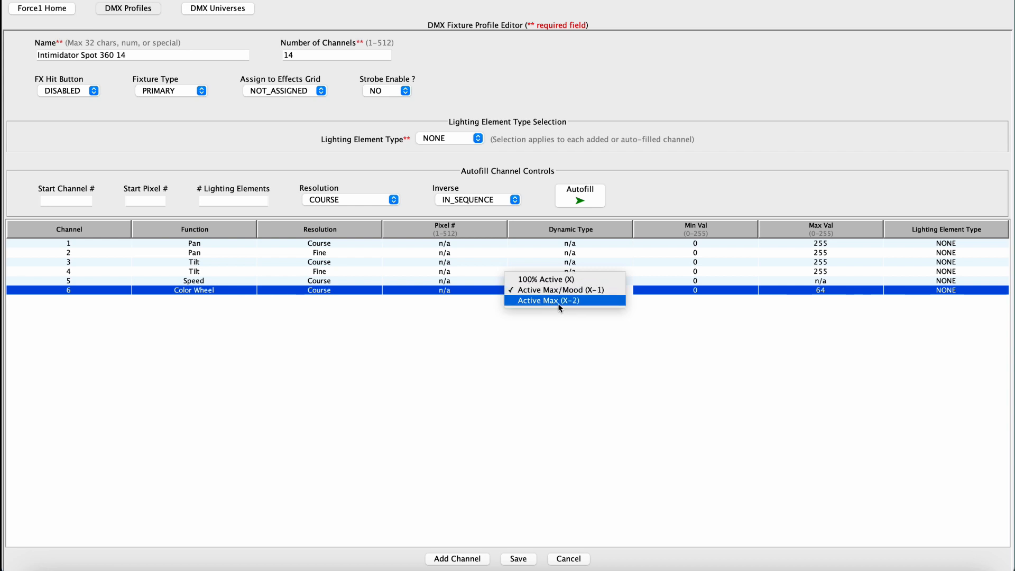
mouse_move(564, 289)
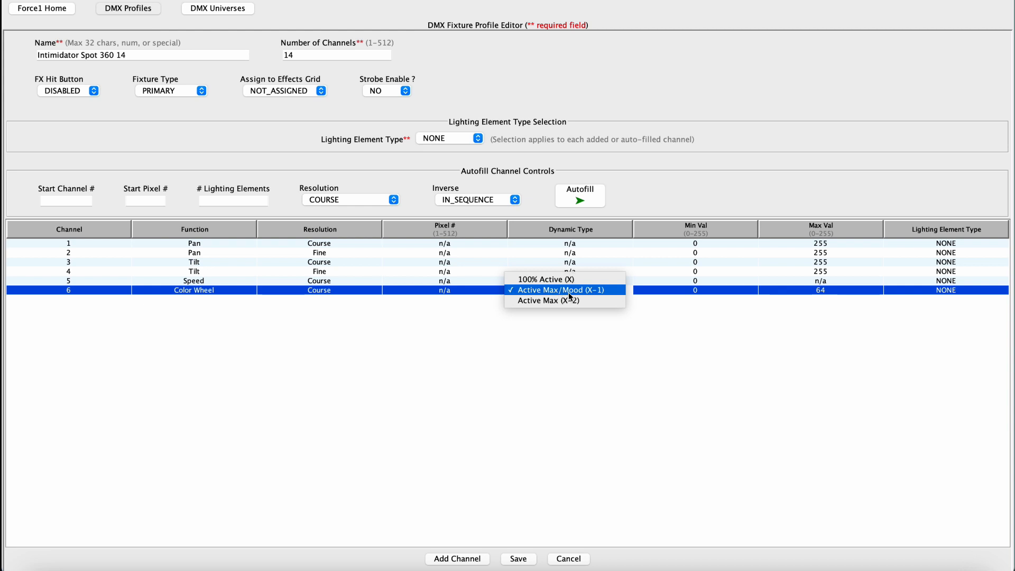
mouse_move(549, 299)
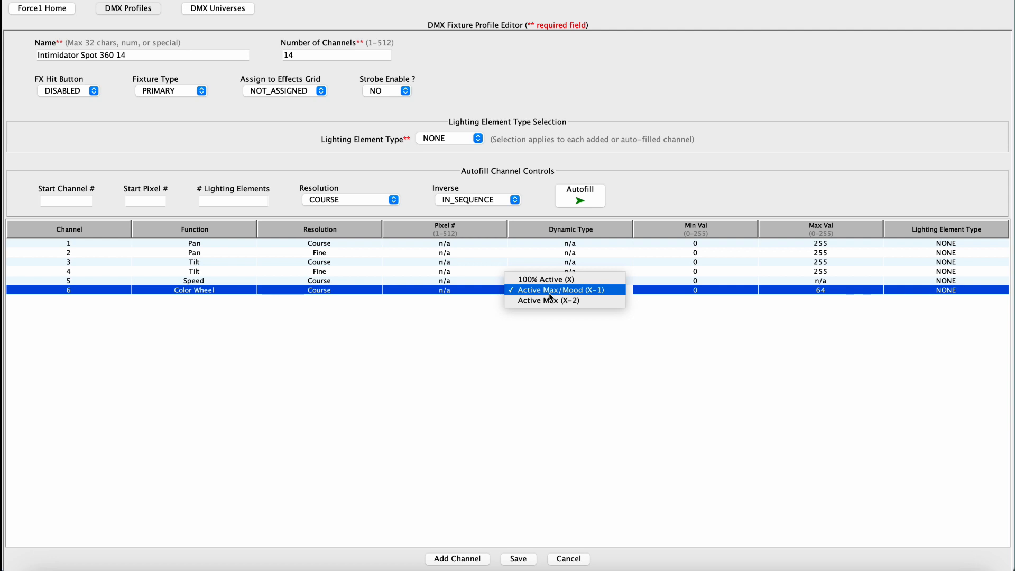
click(560, 289)
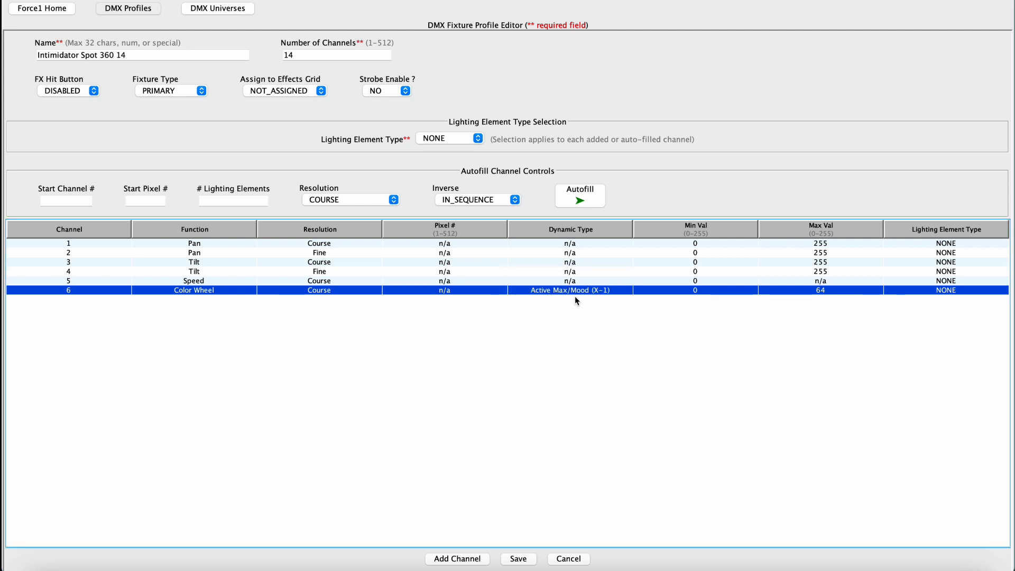
mouse_move(577, 300)
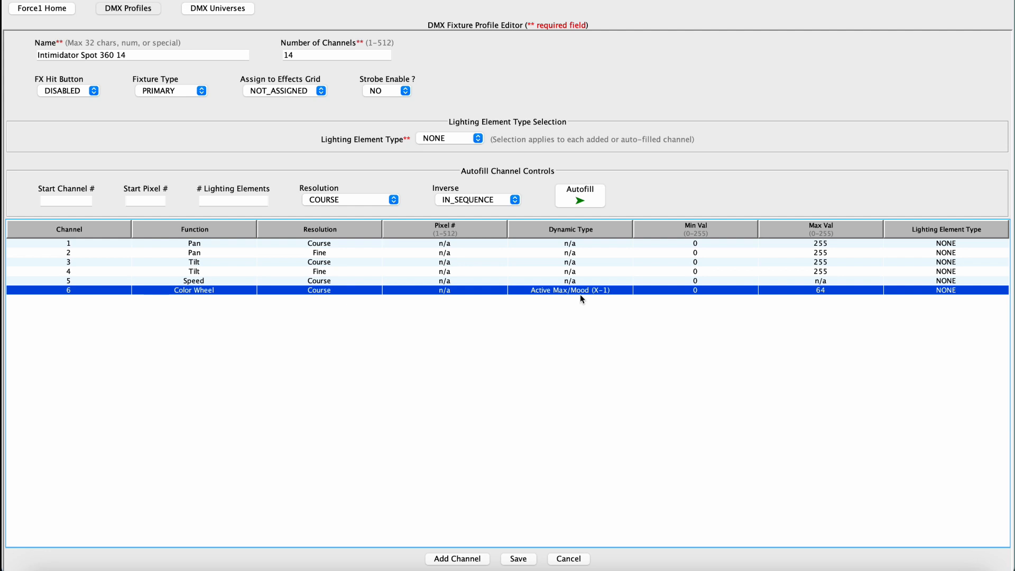
mouse_move(508, 515)
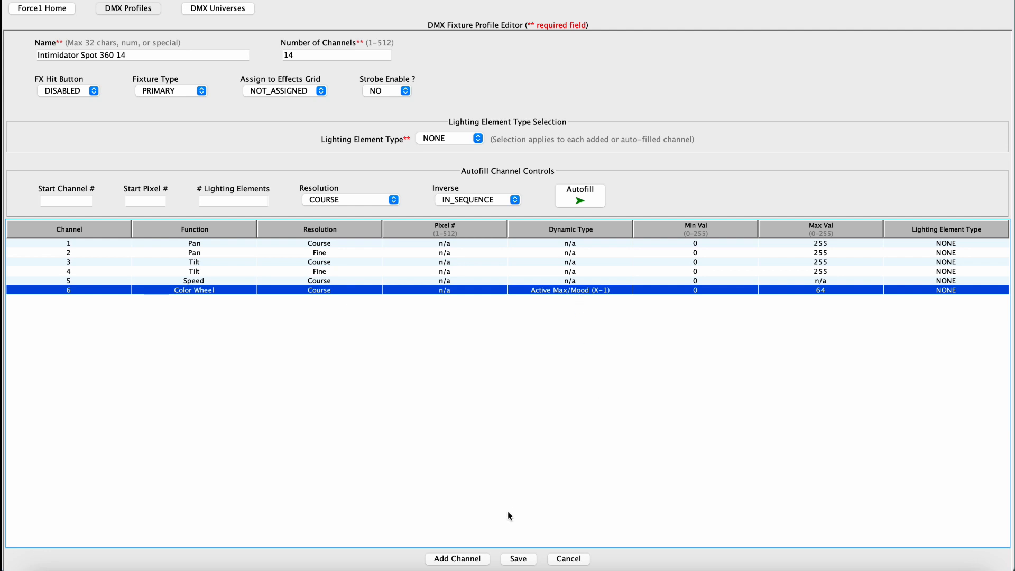
Add channel 7 as a coarse Gobo Wheel from the Dynamic list.
click(456, 558)
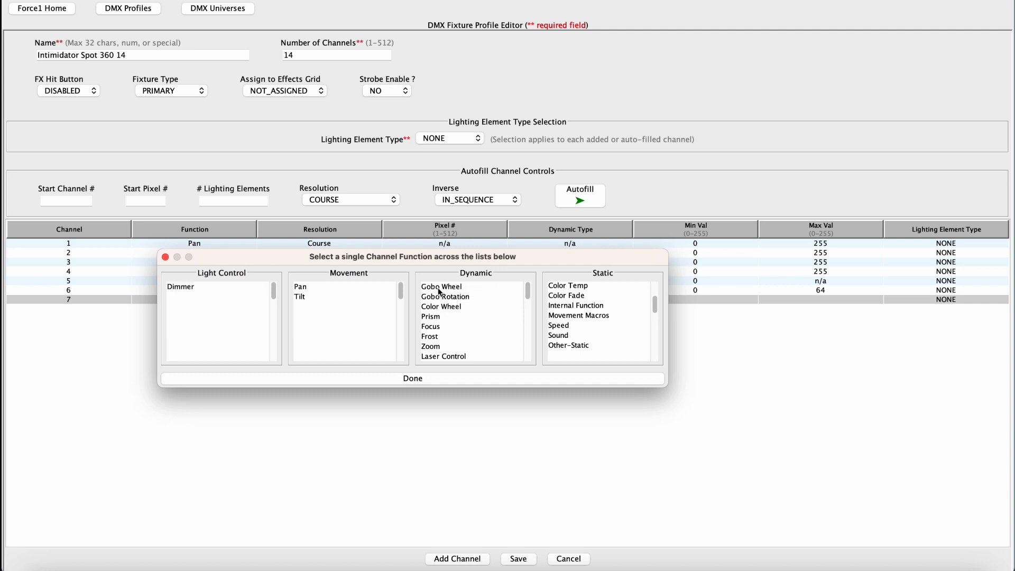
click(411, 379)
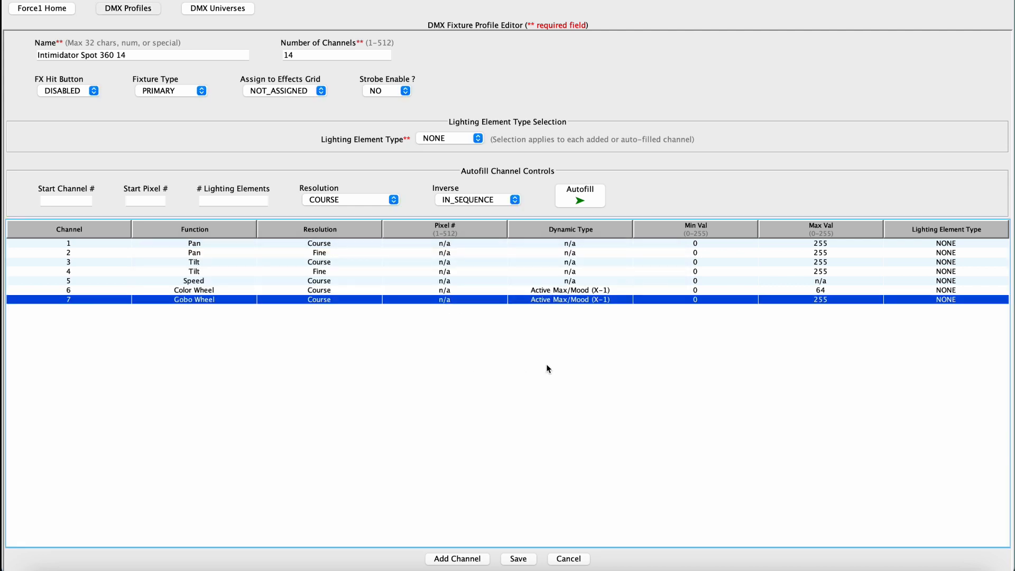
mouse_move(716, 309)
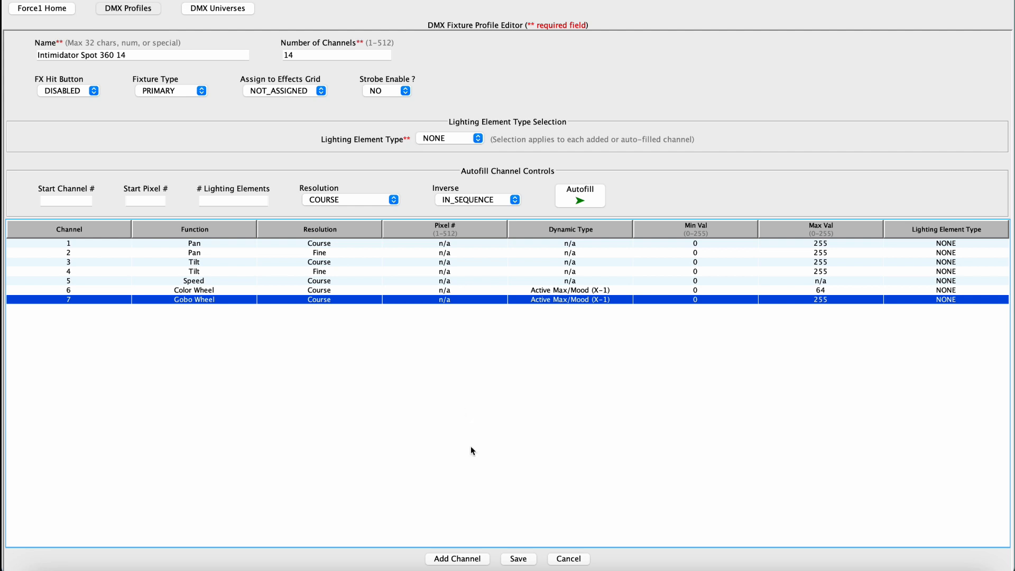
Add channel 8 as a coarse Gobo Rotation channel.
click(457, 558)
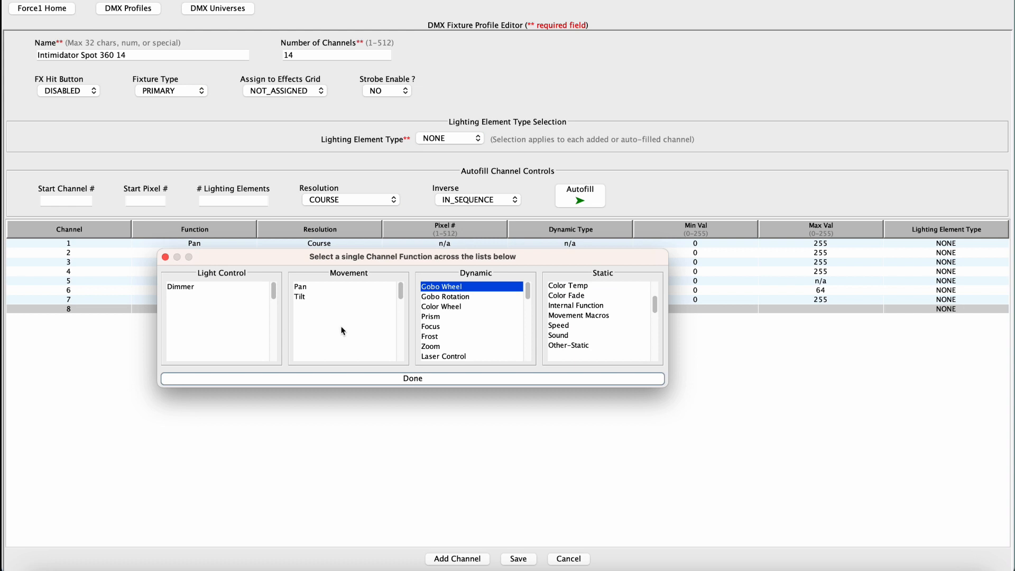
mouse_move(463, 305)
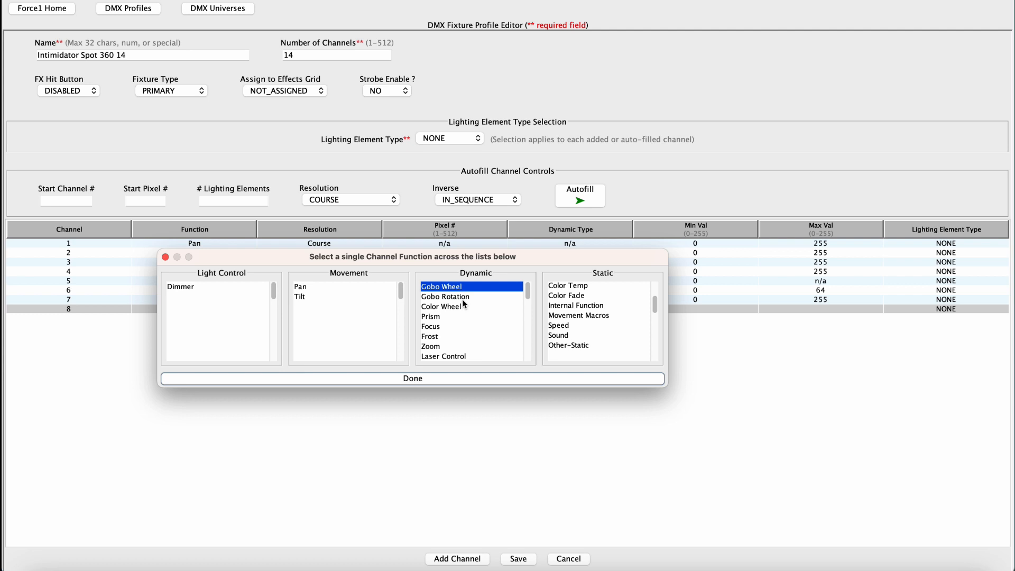
click(445, 296)
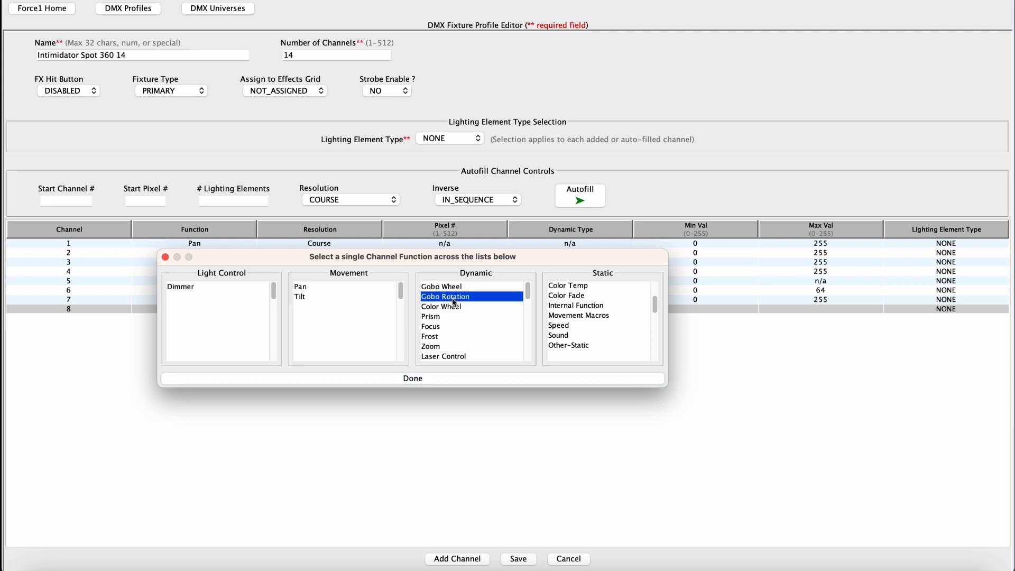
click(411, 378)
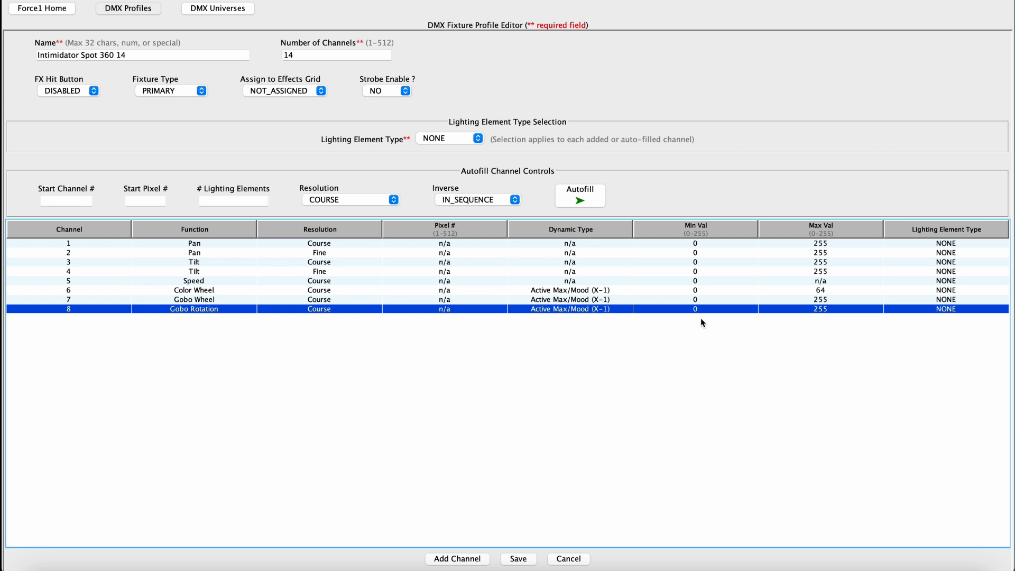
mouse_move(807, 322)
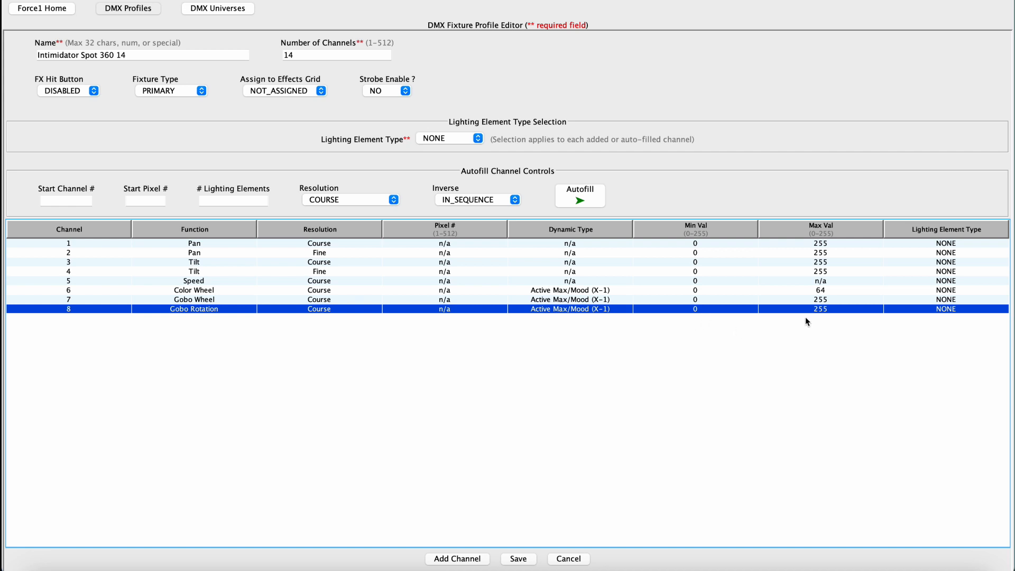
mouse_move(640, 342)
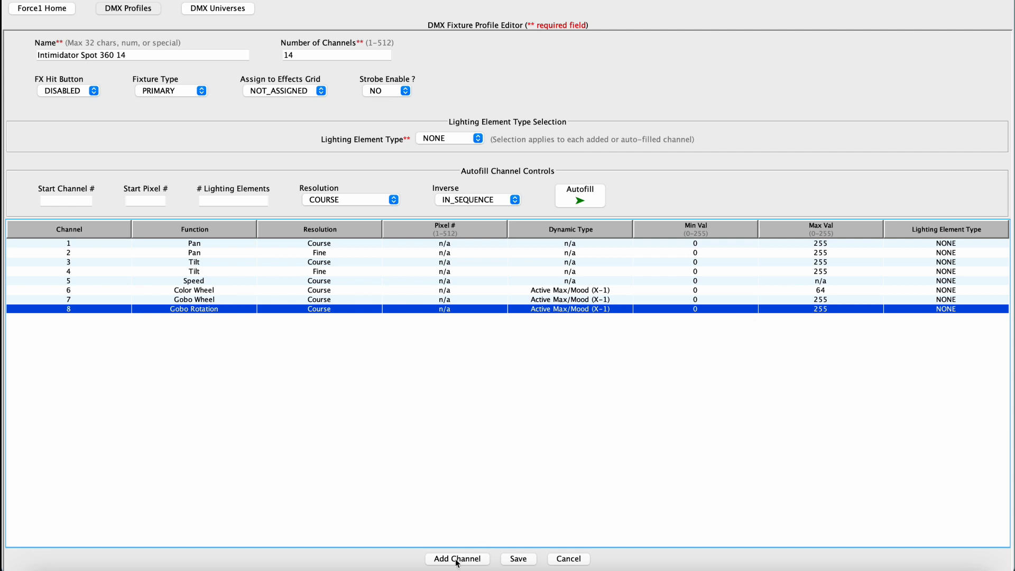
Add channel 9 as a coarse Prism channel from the Dynamic list.
click(457, 558)
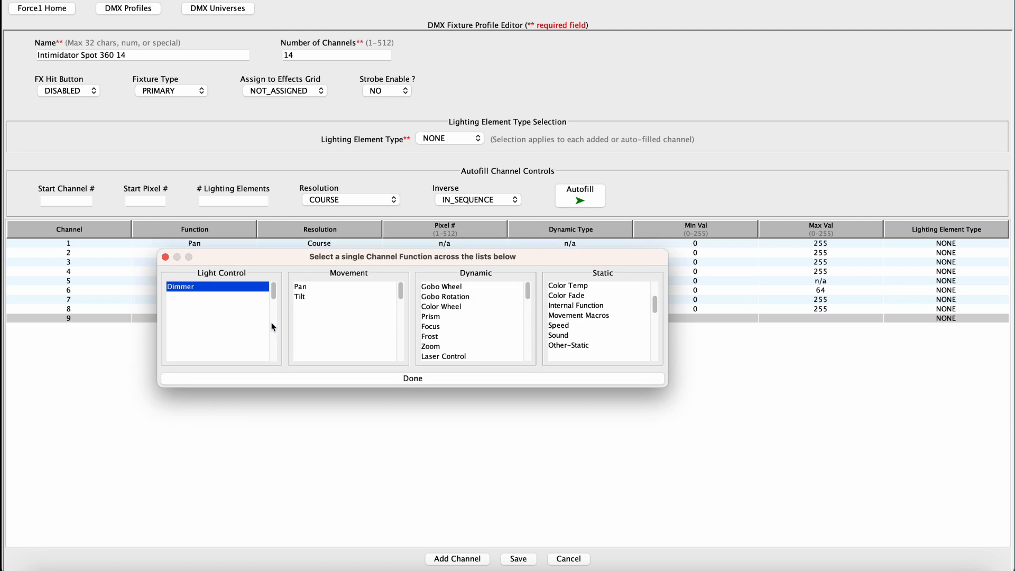
mouse_move(530, 299)
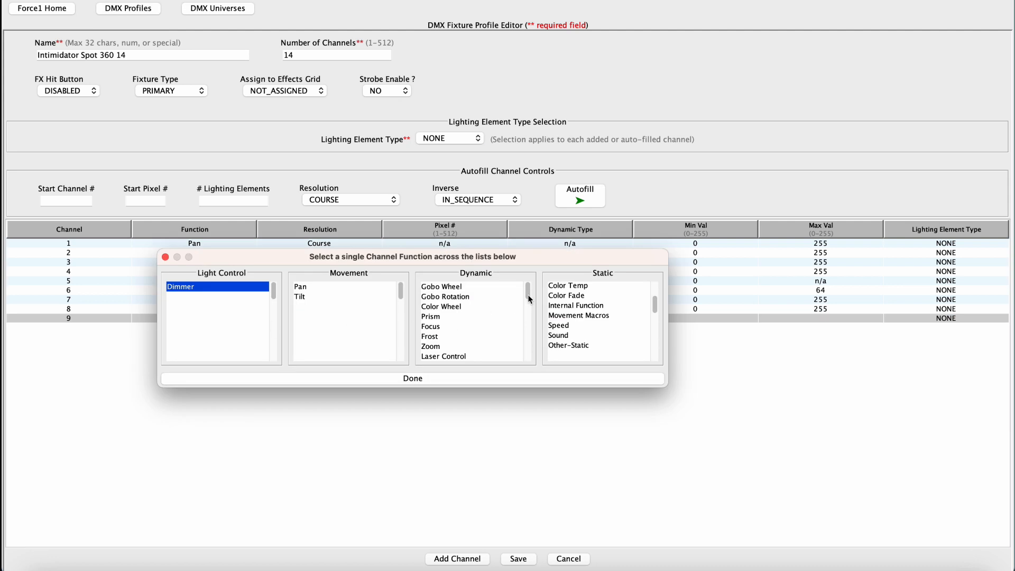
mouse_move(528, 299)
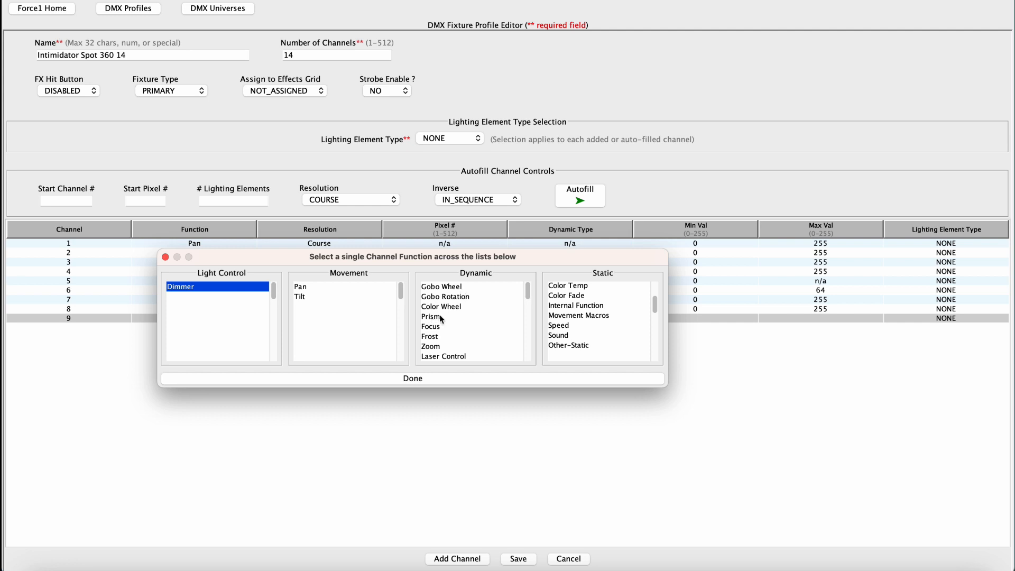
click(412, 379)
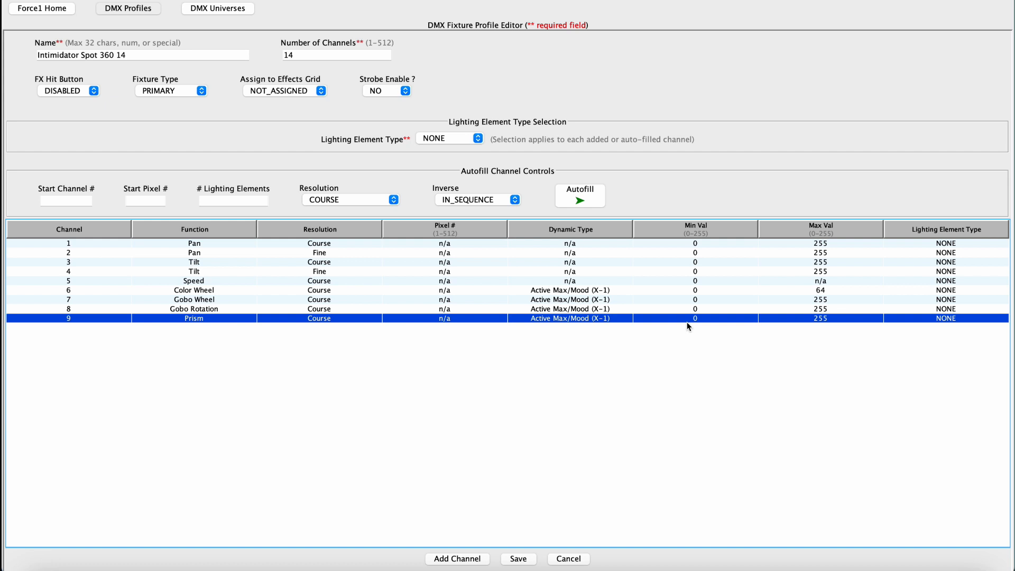
mouse_move(782, 337)
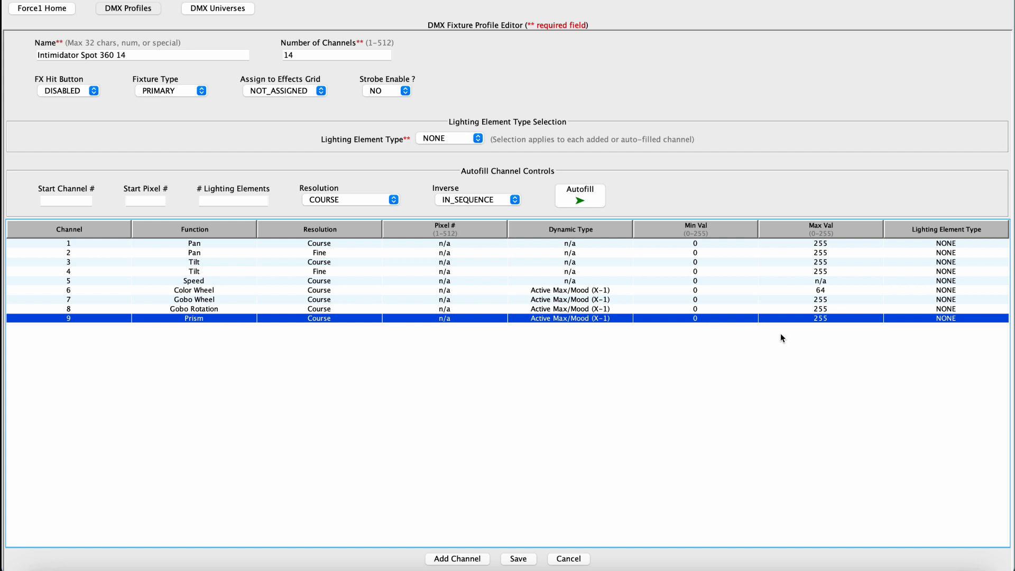
mouse_move(558, 327)
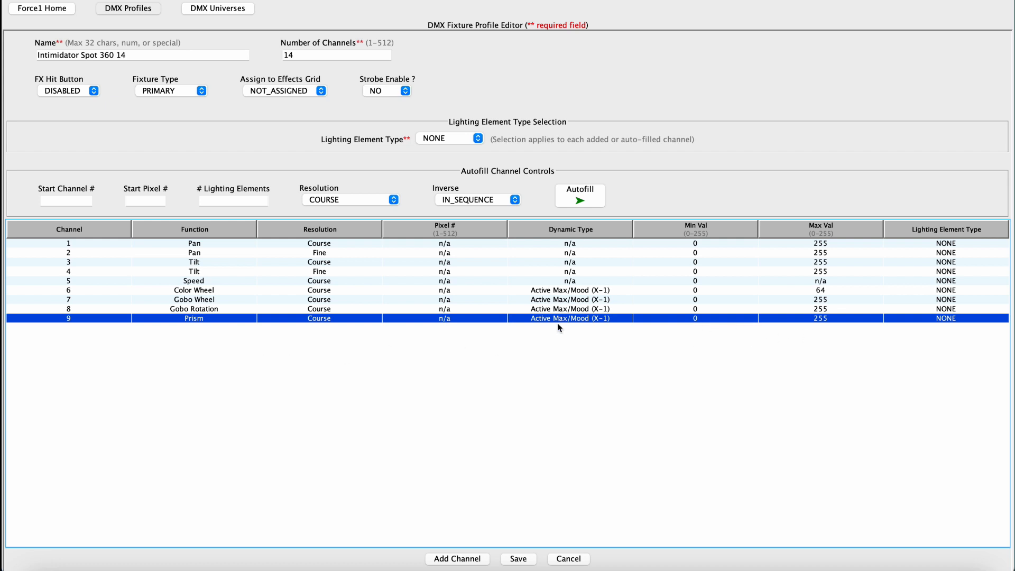
mouse_move(542, 337)
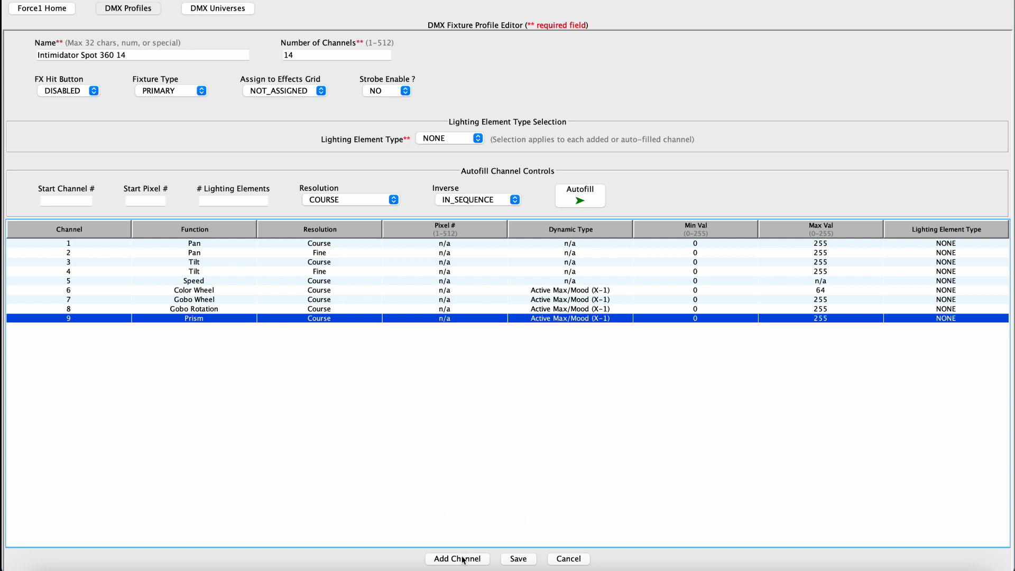
Add channel 10 as coarse Focus and channel 11 as coarse Dimmer.
click(457, 558)
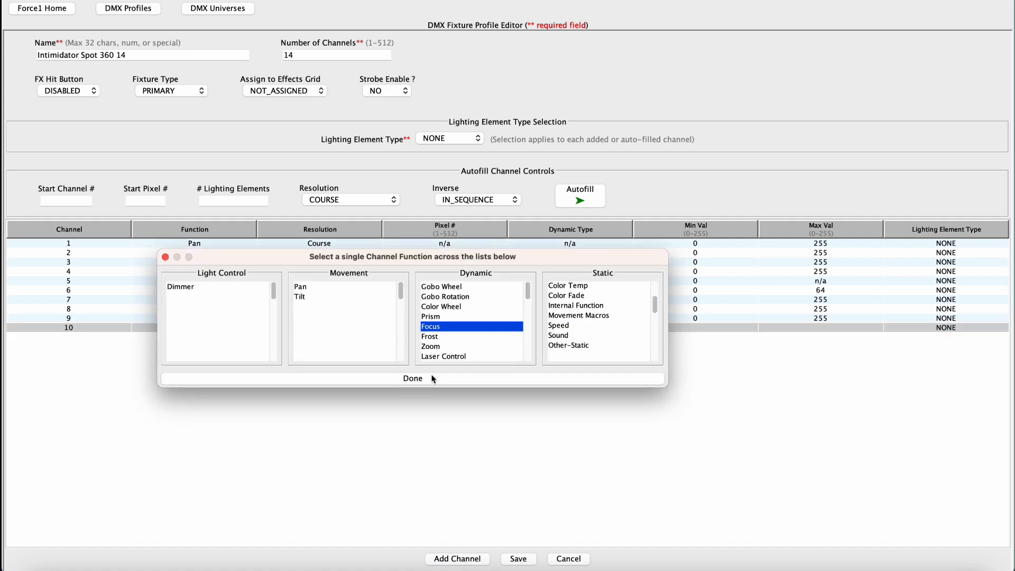
click(412, 378)
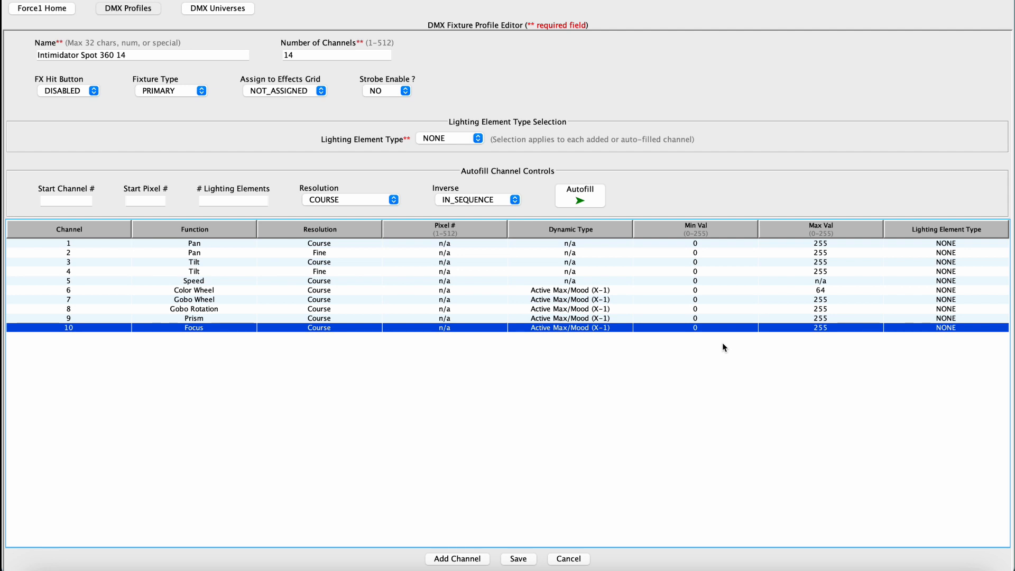
mouse_move(843, 341)
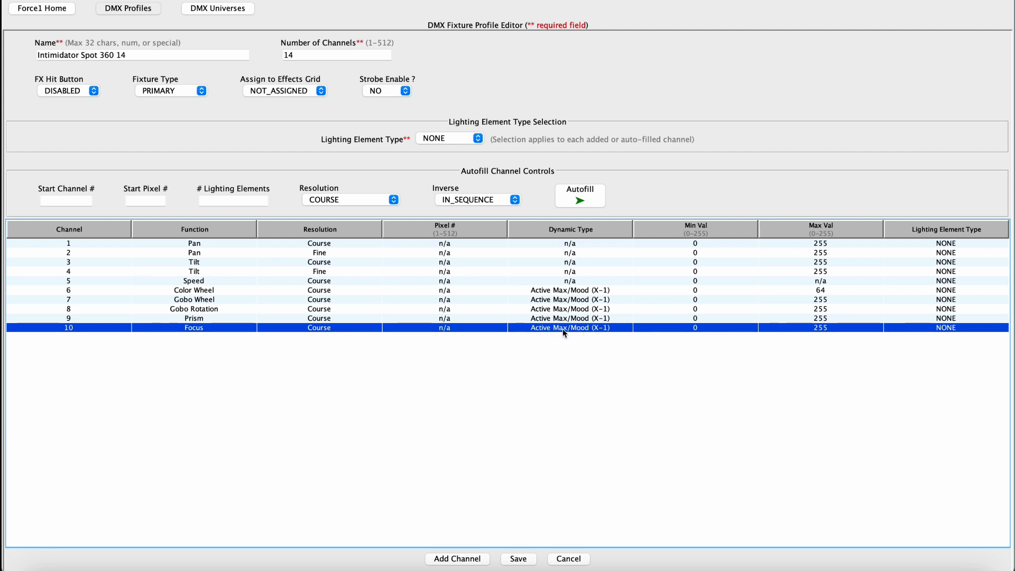
click(457, 558)
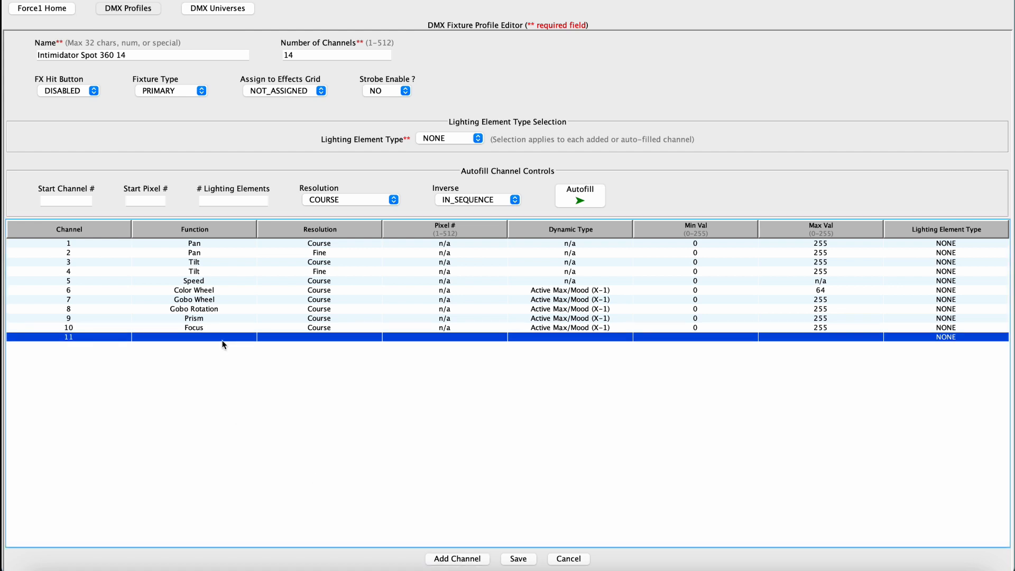
click(194, 338)
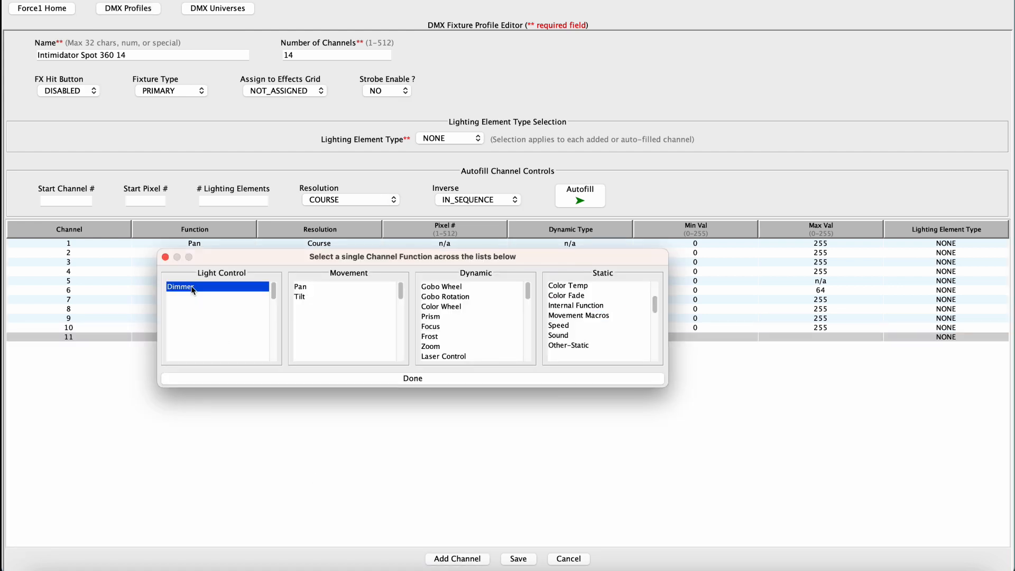
click(411, 378)
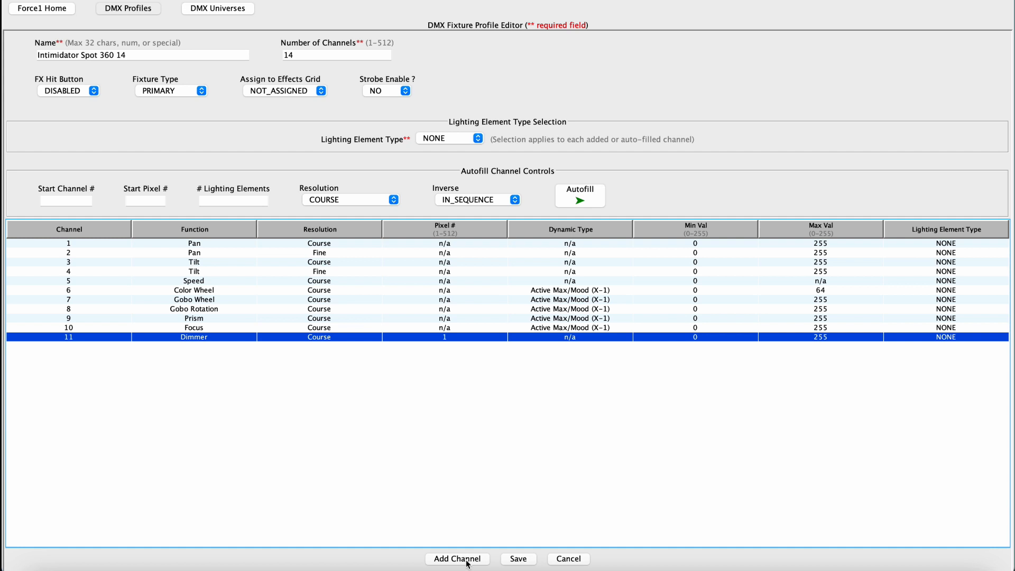
Add channel 12 as a Shutter function and set its minimum value to 6.
click(457, 558)
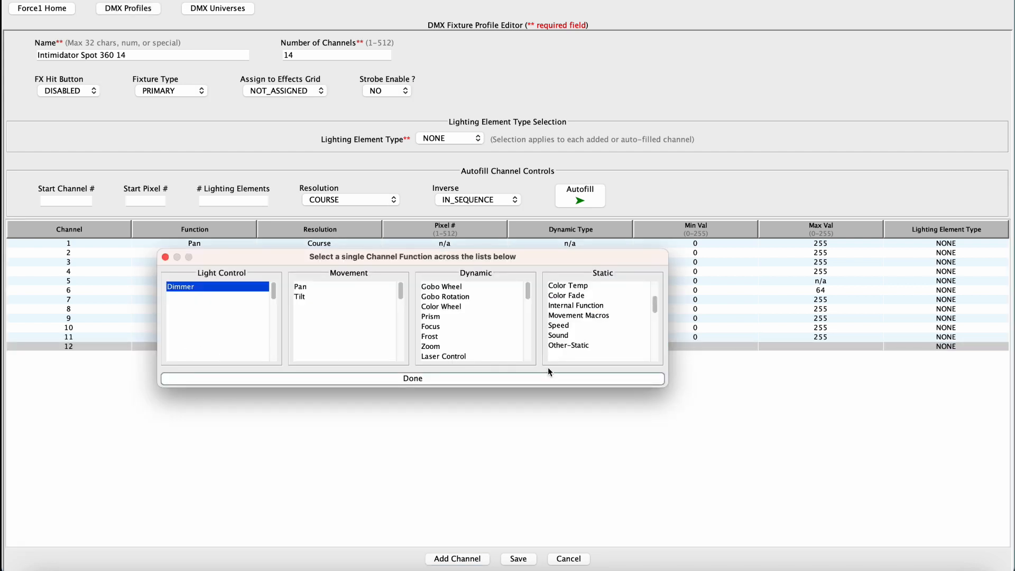
mouse_move(644, 330)
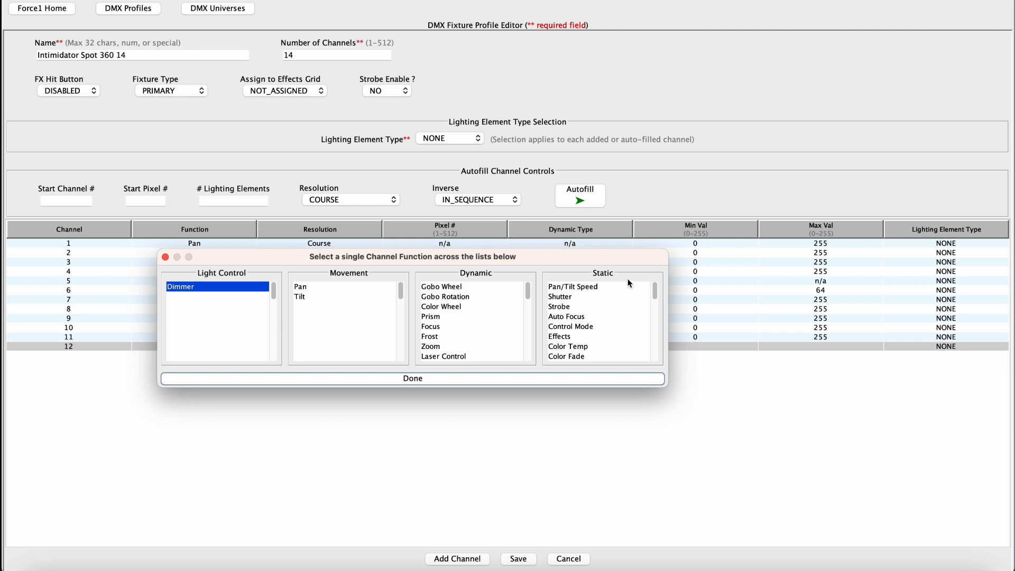
click(560, 296)
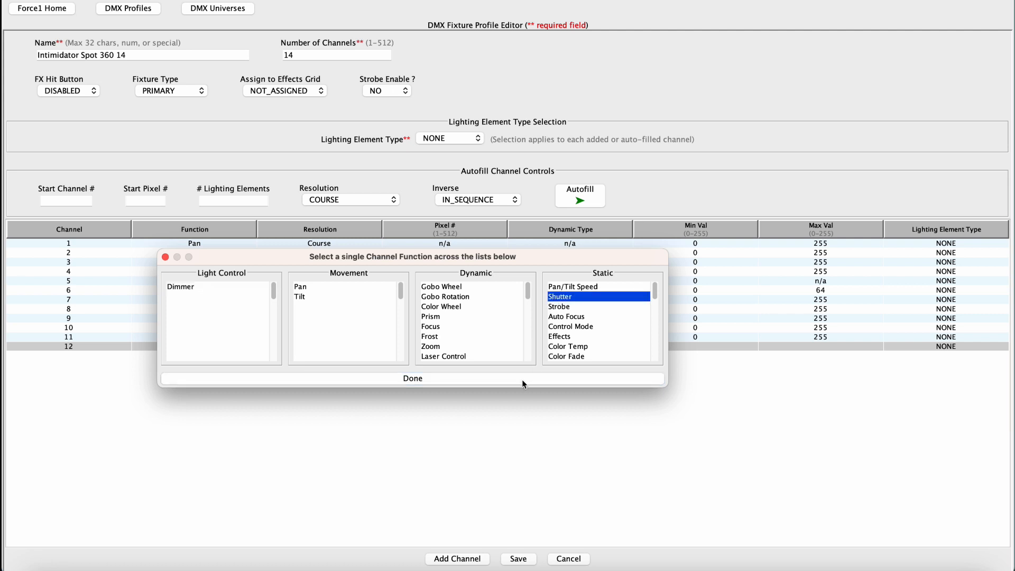
click(412, 378)
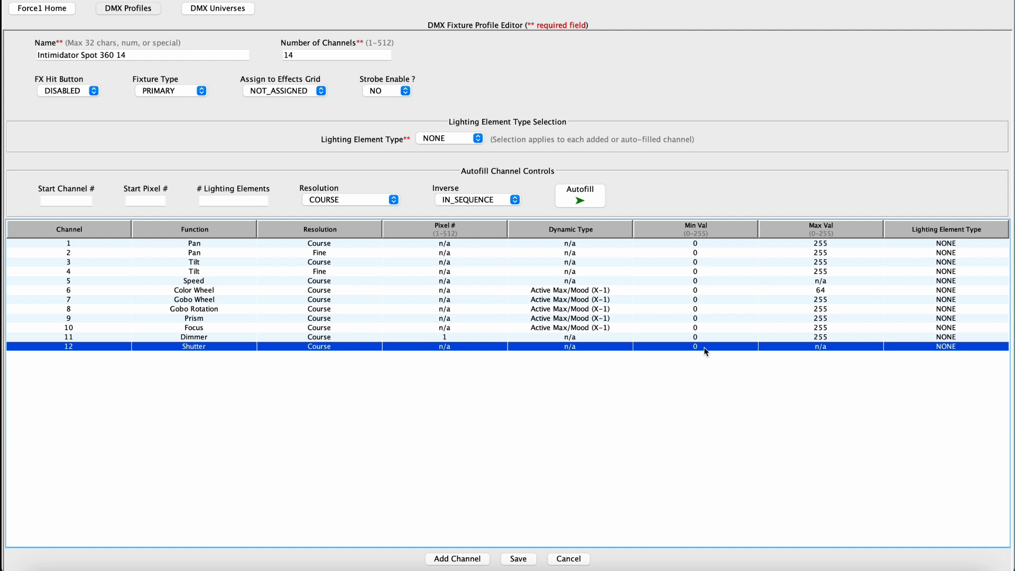
click(694, 347)
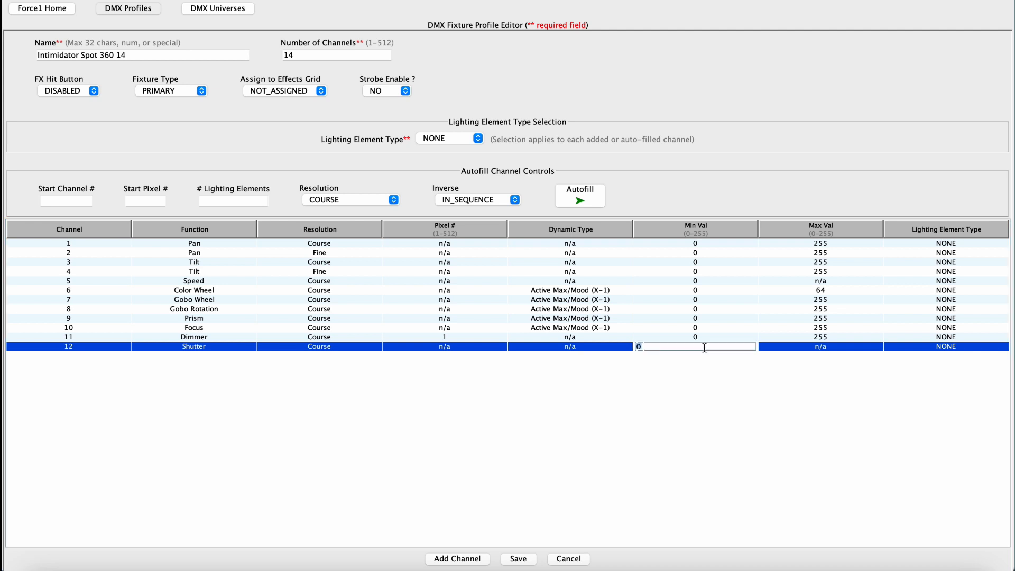
text(6)
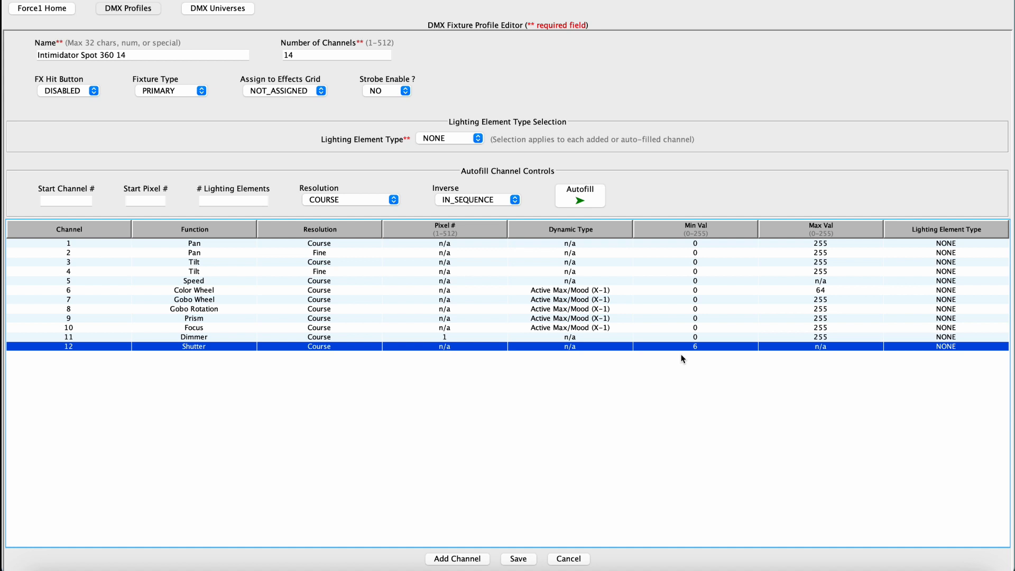
Add channel 13 with the Control Mode function from the Static list.
click(456, 558)
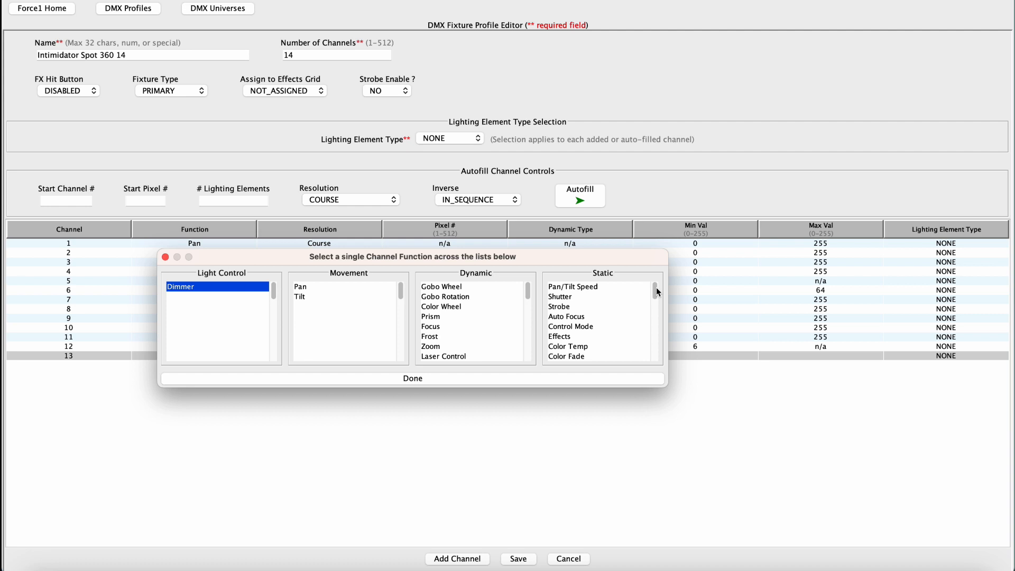
scroll(down, 3)
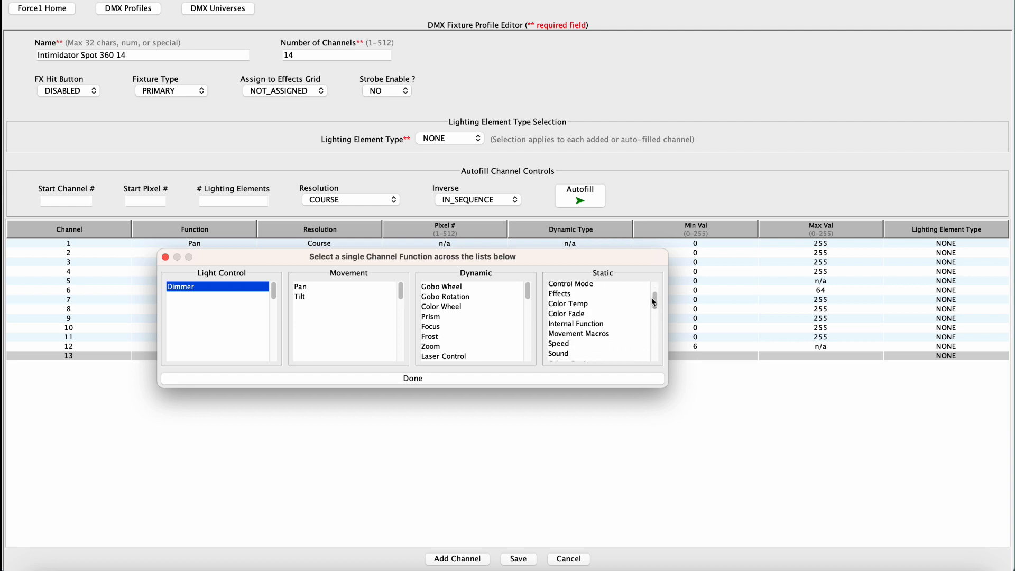
click(569, 316)
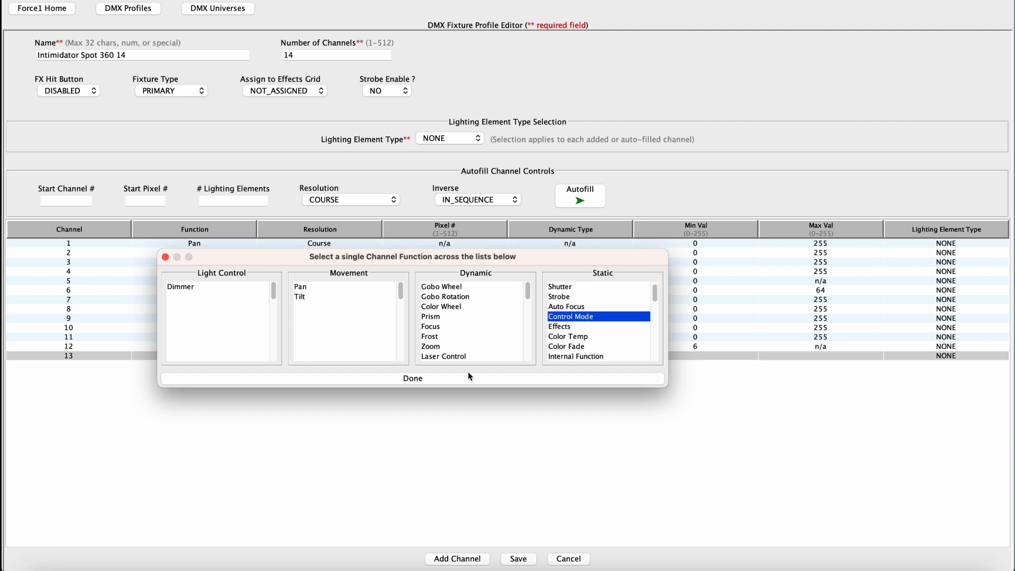
click(412, 378)
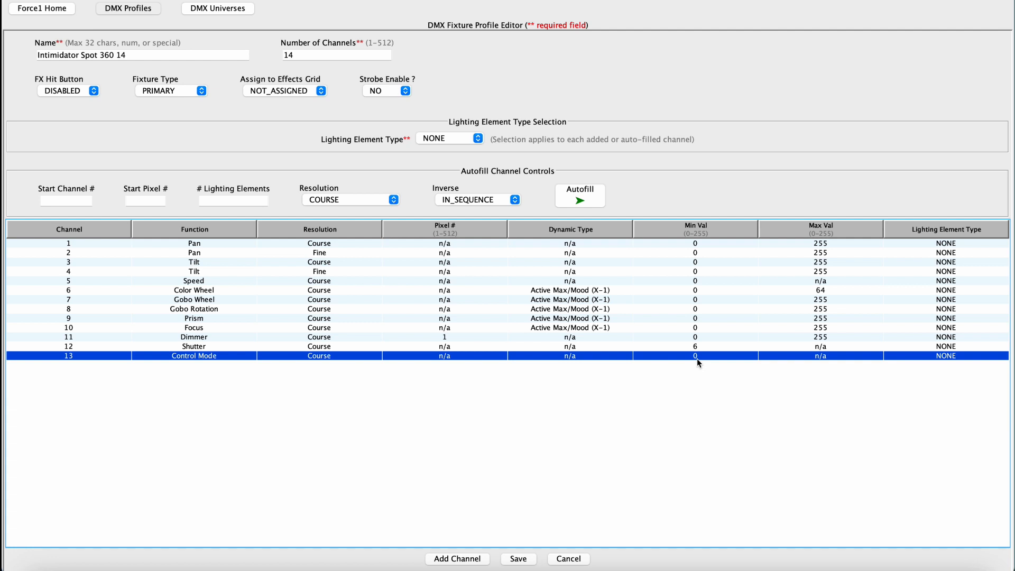
Add channel 14 as Movement Macros, completing the 14-channel profile.
click(456, 558)
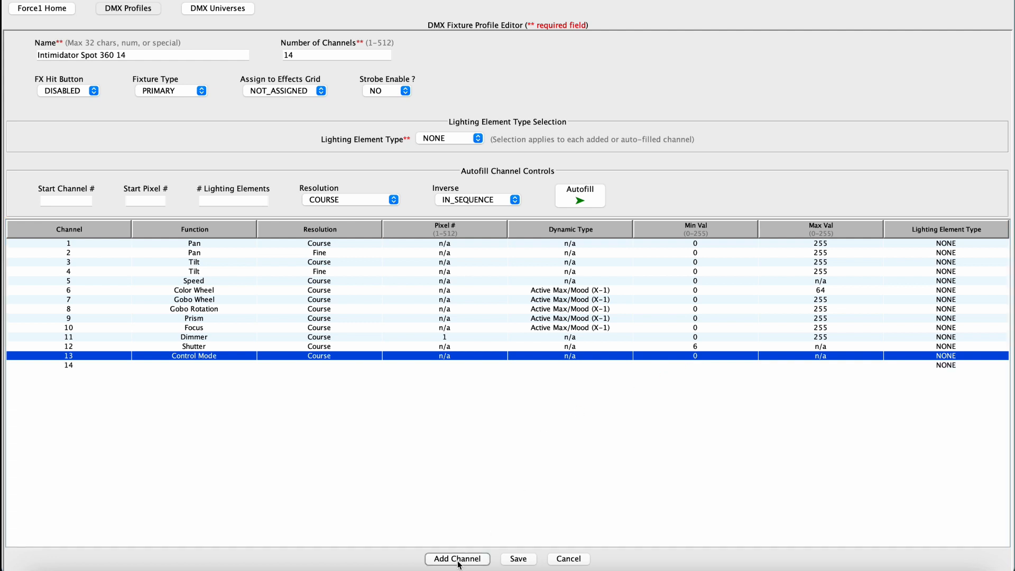
mouse_move(159, 370)
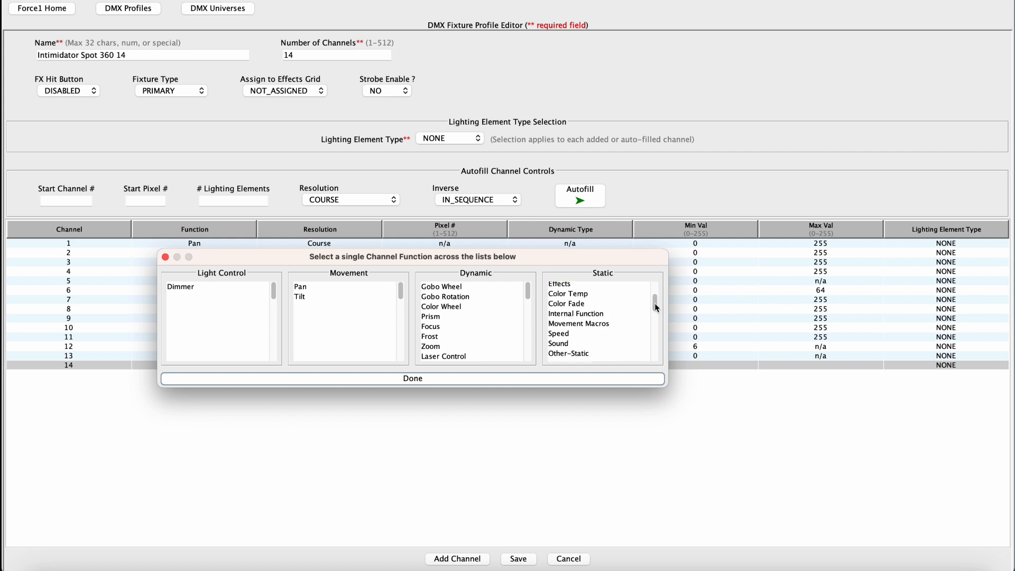
click(578, 318)
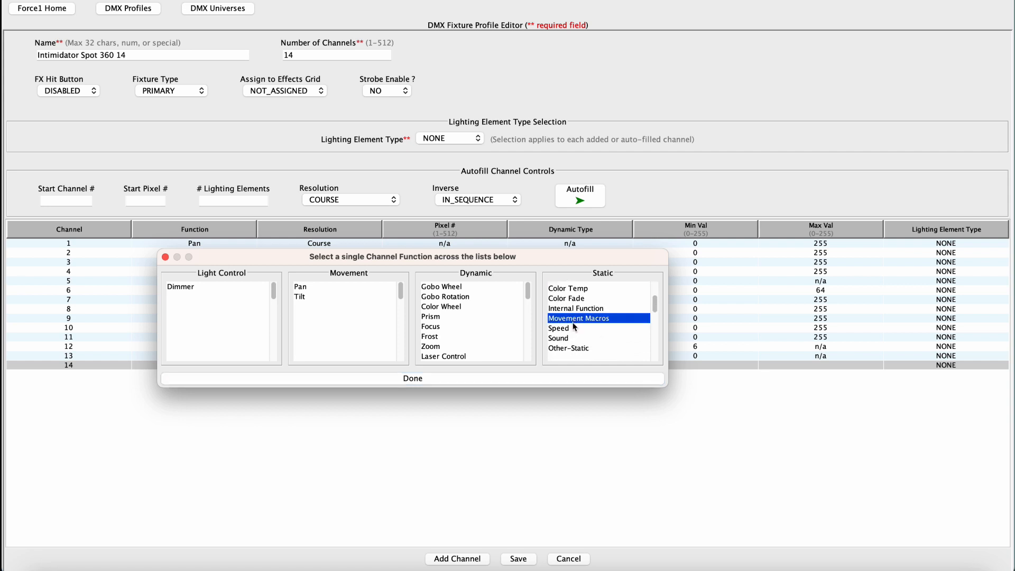
click(412, 378)
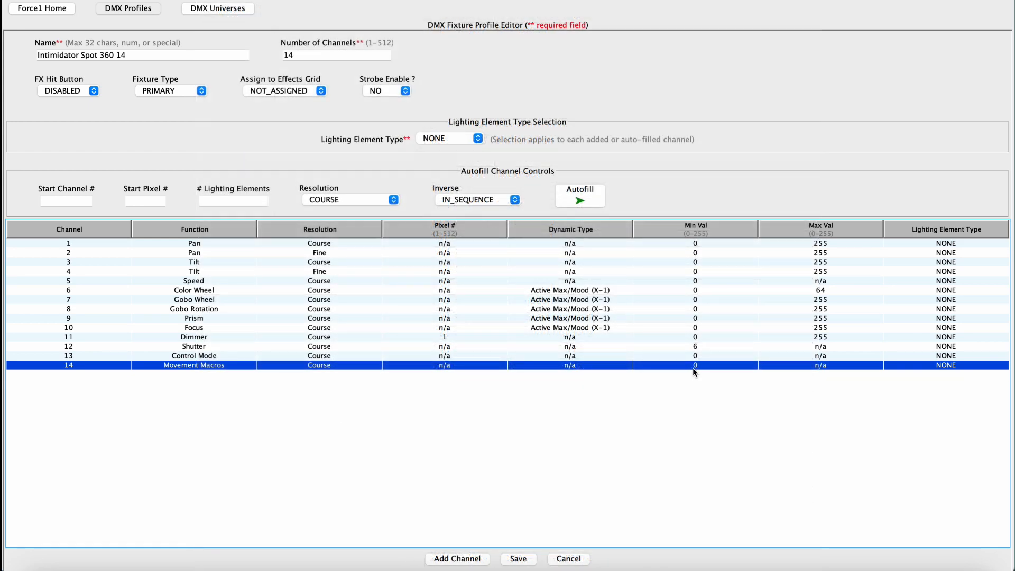
mouse_move(431, 435)
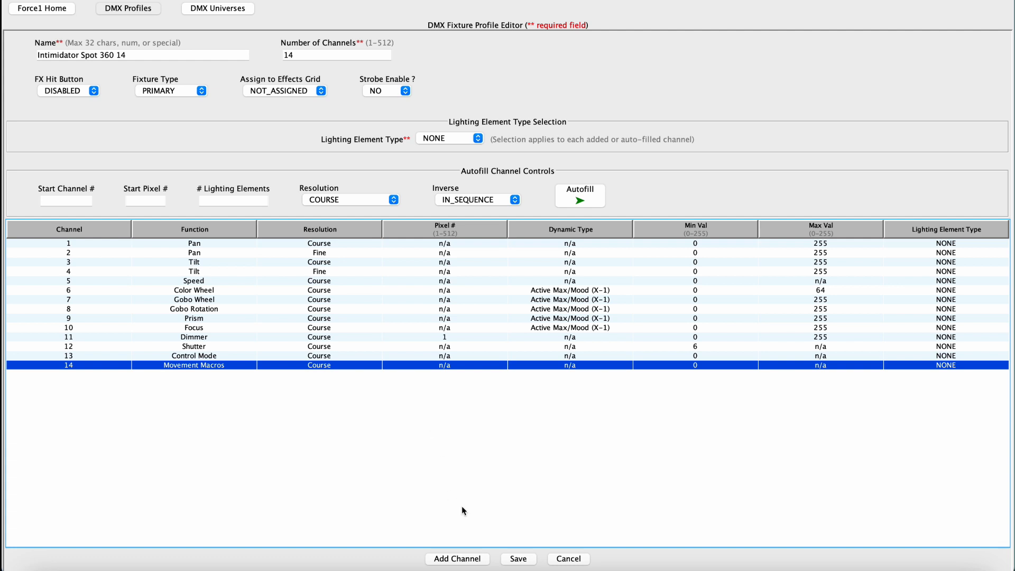
Save the Intimidator Spot 360 14 profile and show it in the DMX Profiles list.
click(517, 558)
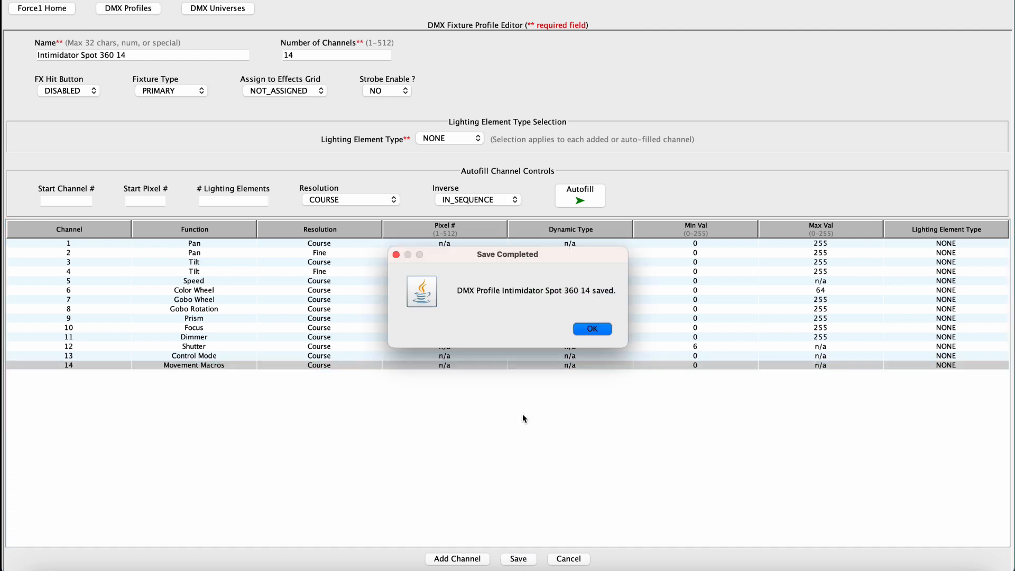
click(590, 329)
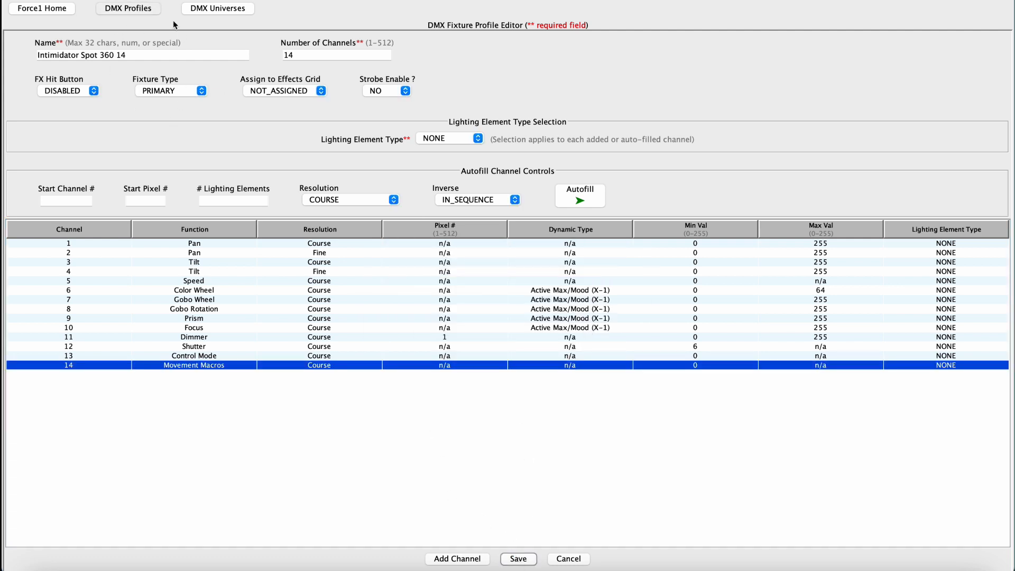
click(517, 558)
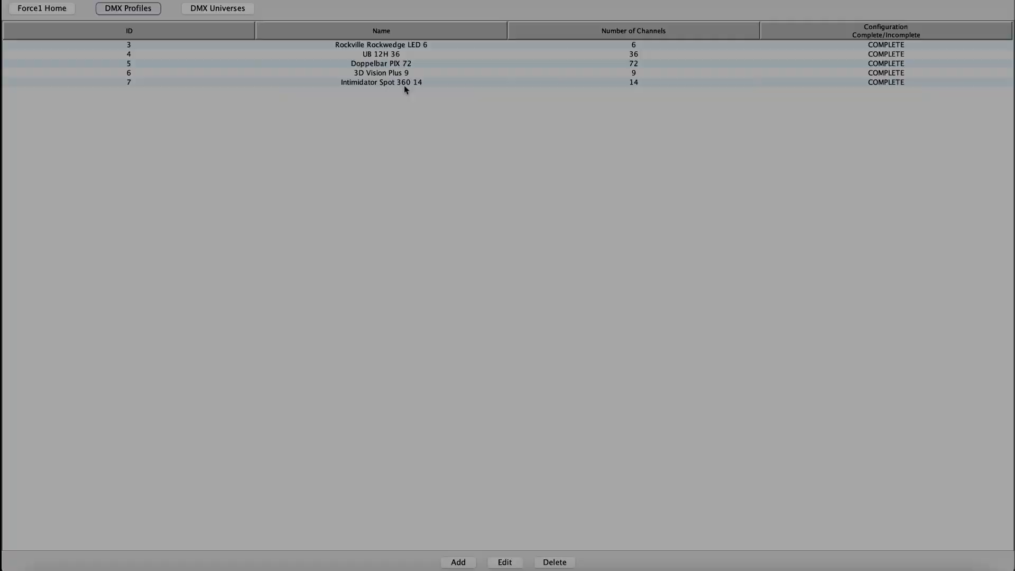